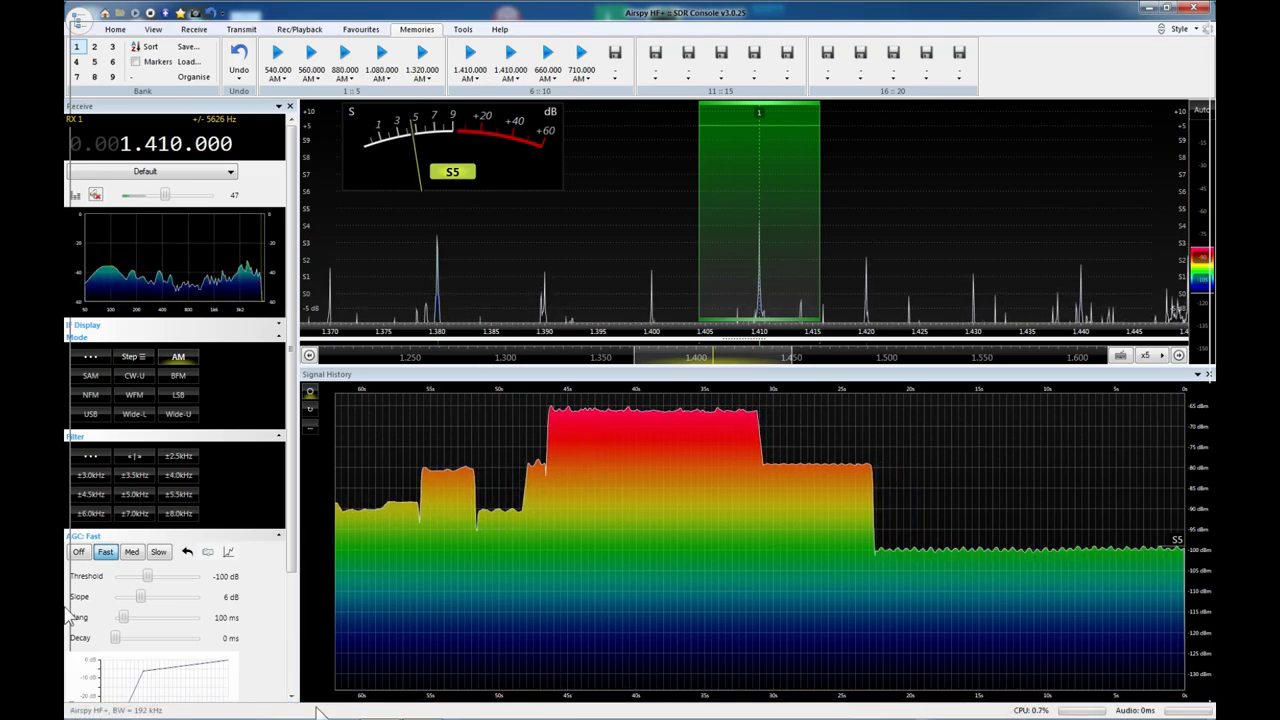
{"action": "mouse_move", "coordinate": [92, 476]}
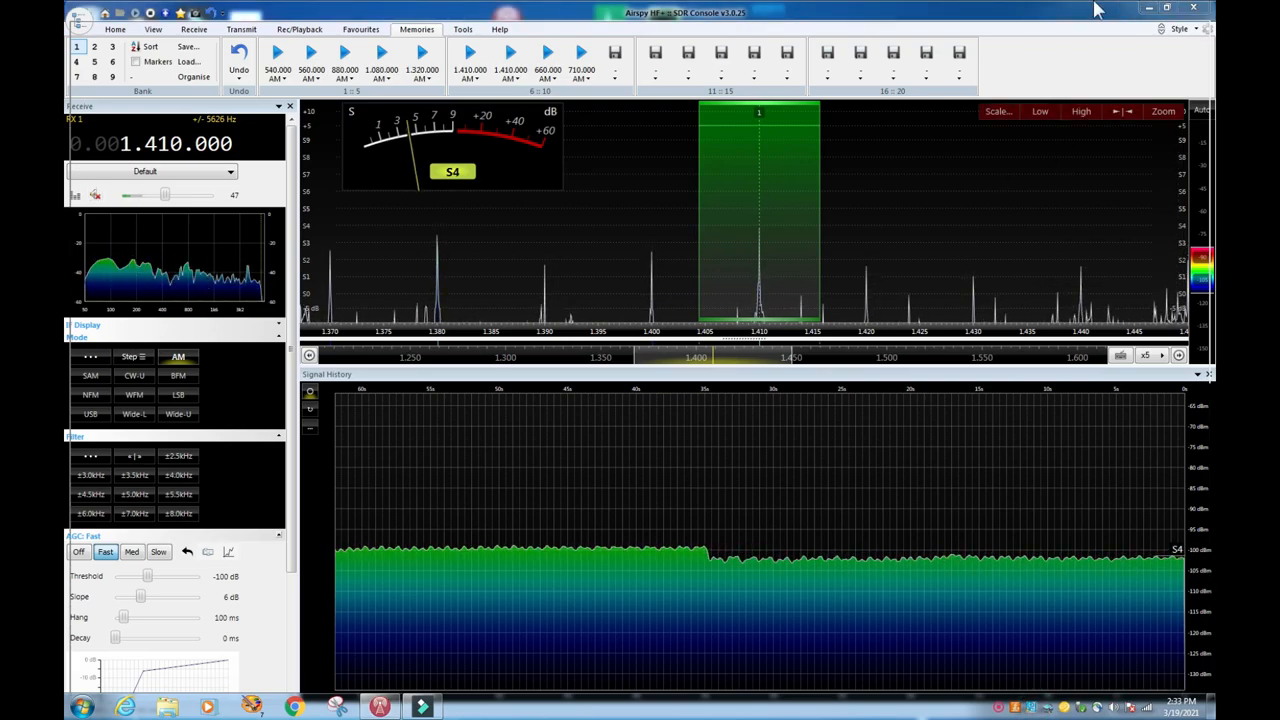
Recall the 560 kHz AM station from the memory presets and monitor its signal strength.
{"action": "left_click", "coordinate": [116, 28]}
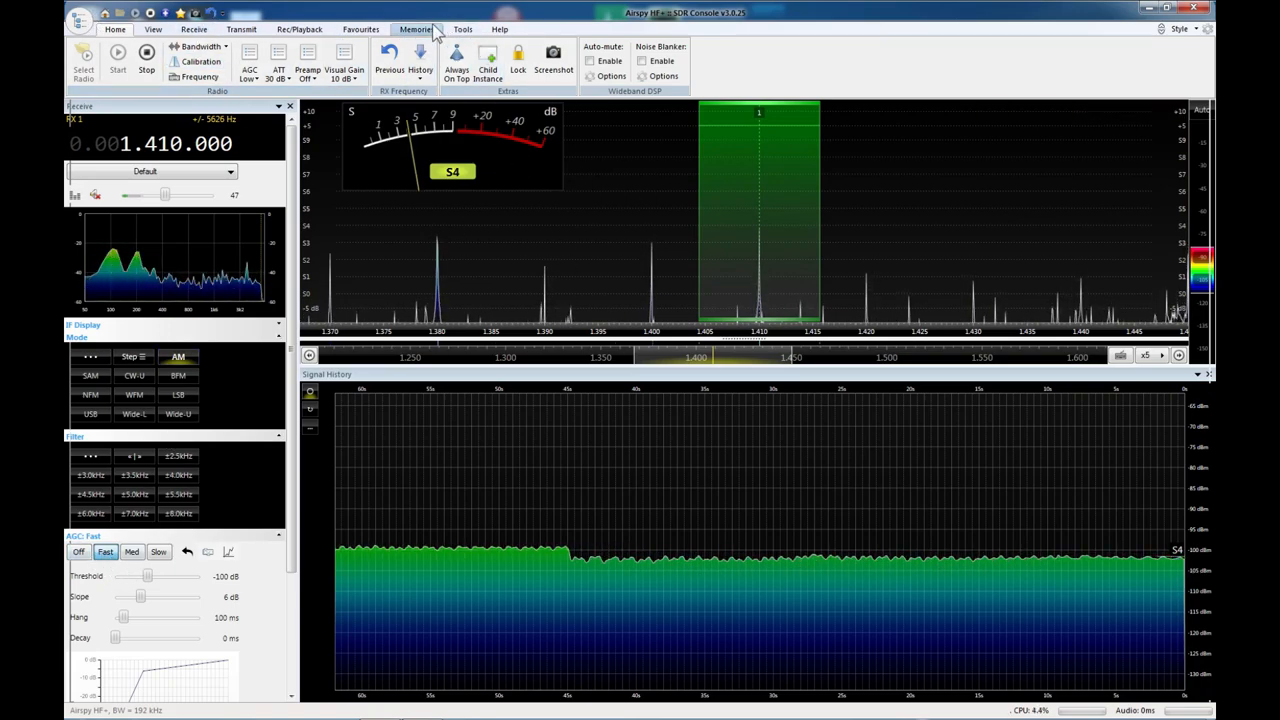
{"action": "left_click", "coordinate": [416, 30]}
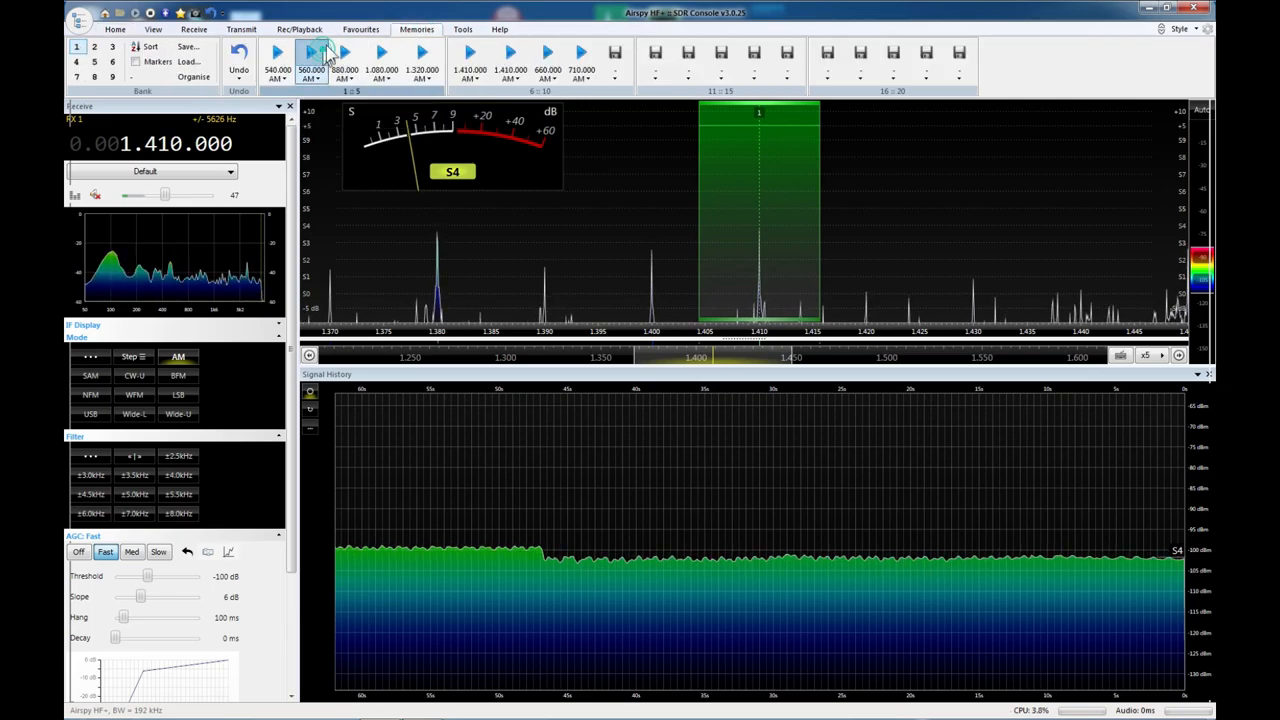
{"action": "left_click", "coordinate": [312, 70]}
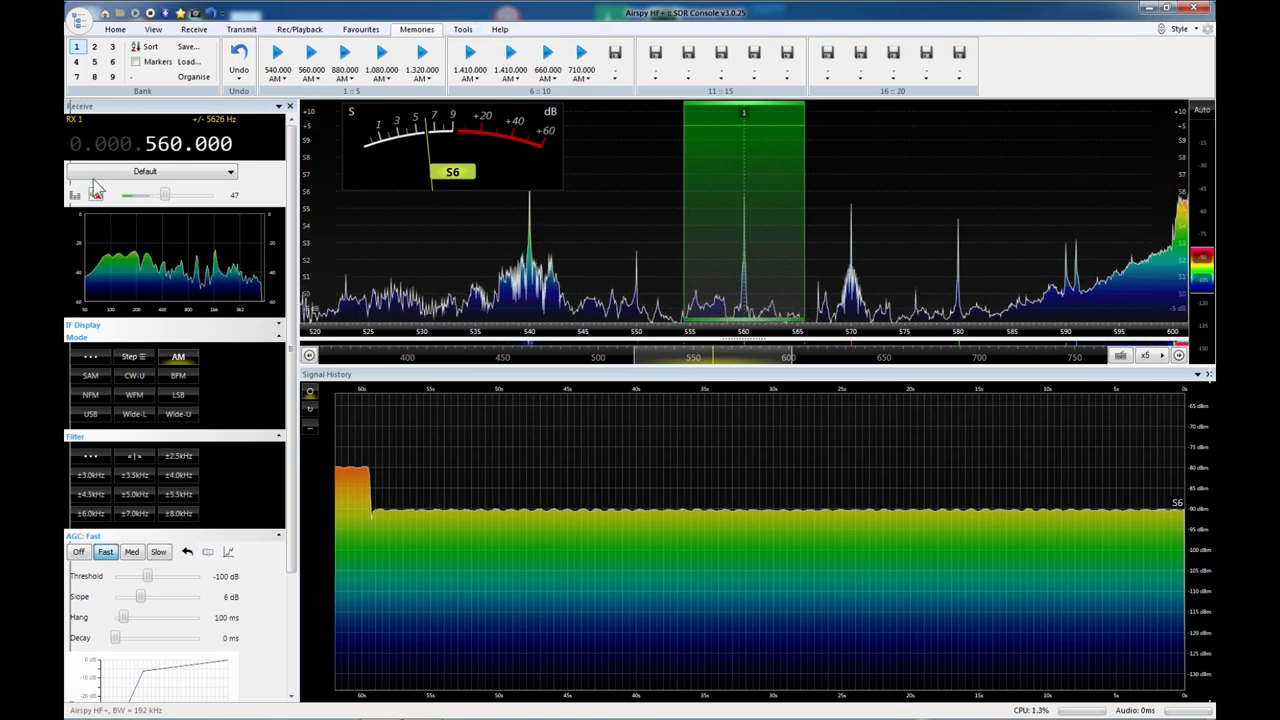
{"action": "left_click", "coordinate": [150, 172]}
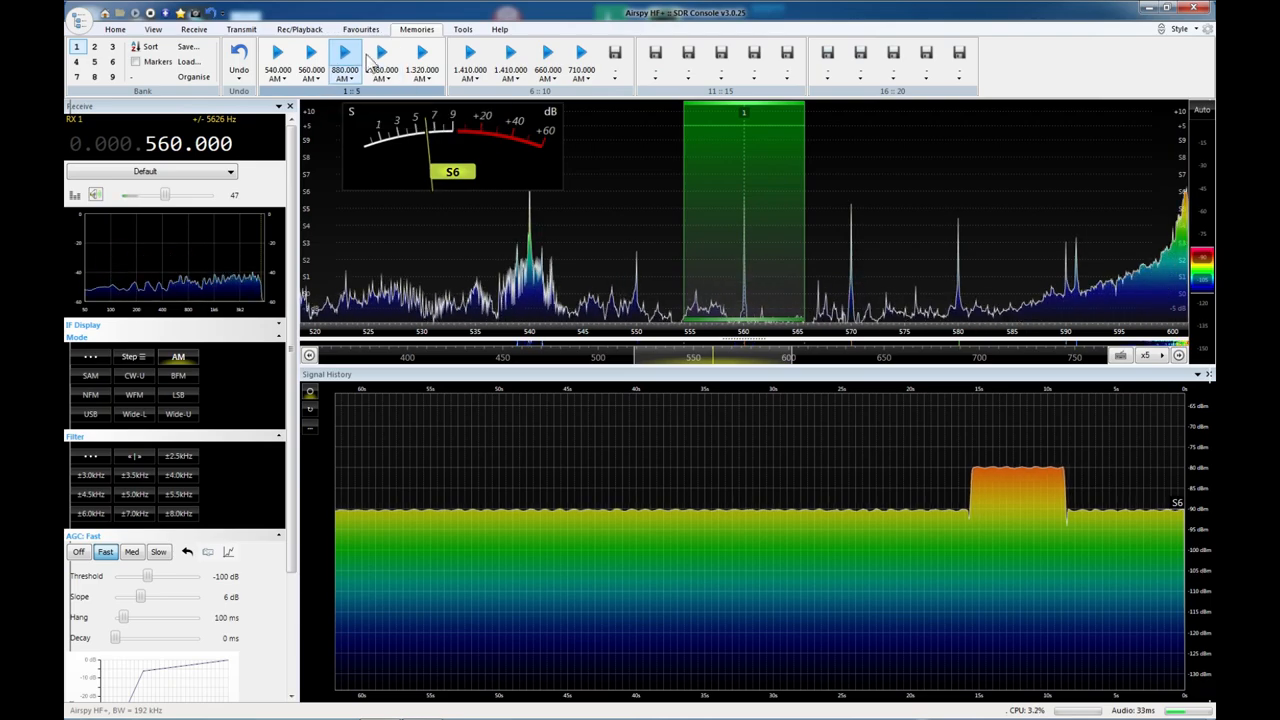
Recall the 880 kHz AM station preset, reading about S8 on the meter.
{"action": "left_click", "coordinate": [344, 56]}
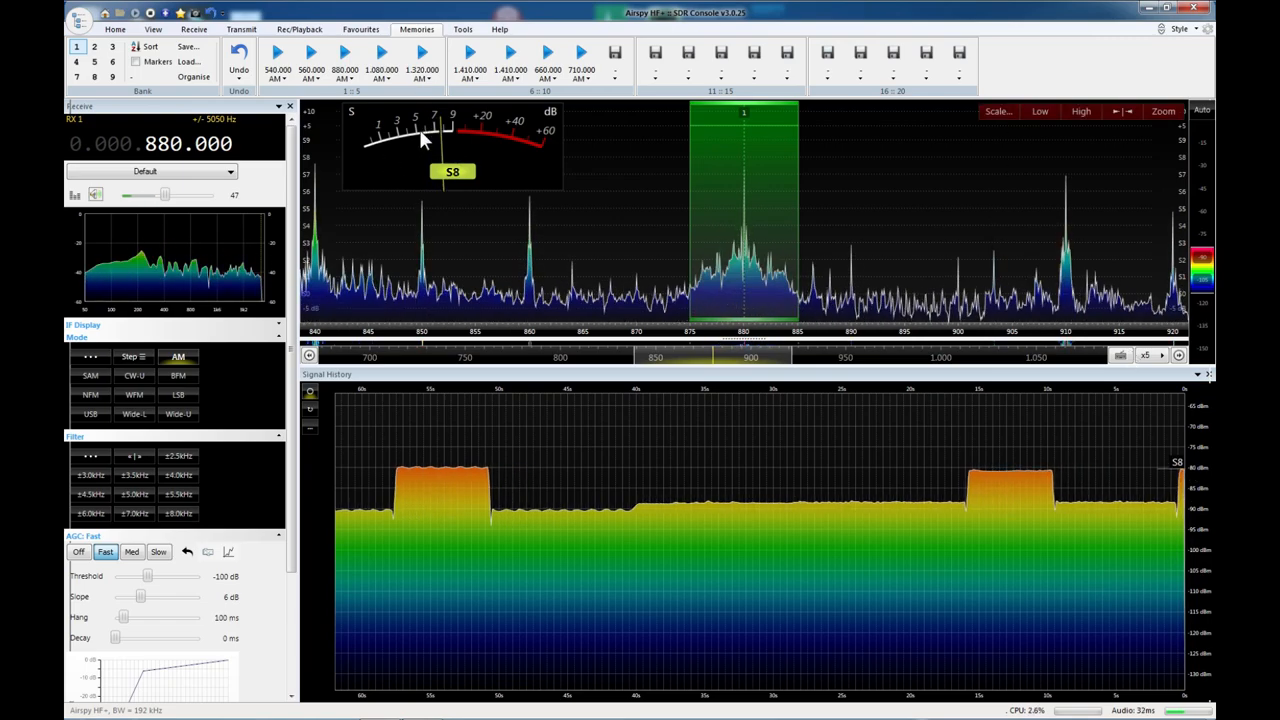
{"action": "mouse_move", "coordinate": [450, 104]}
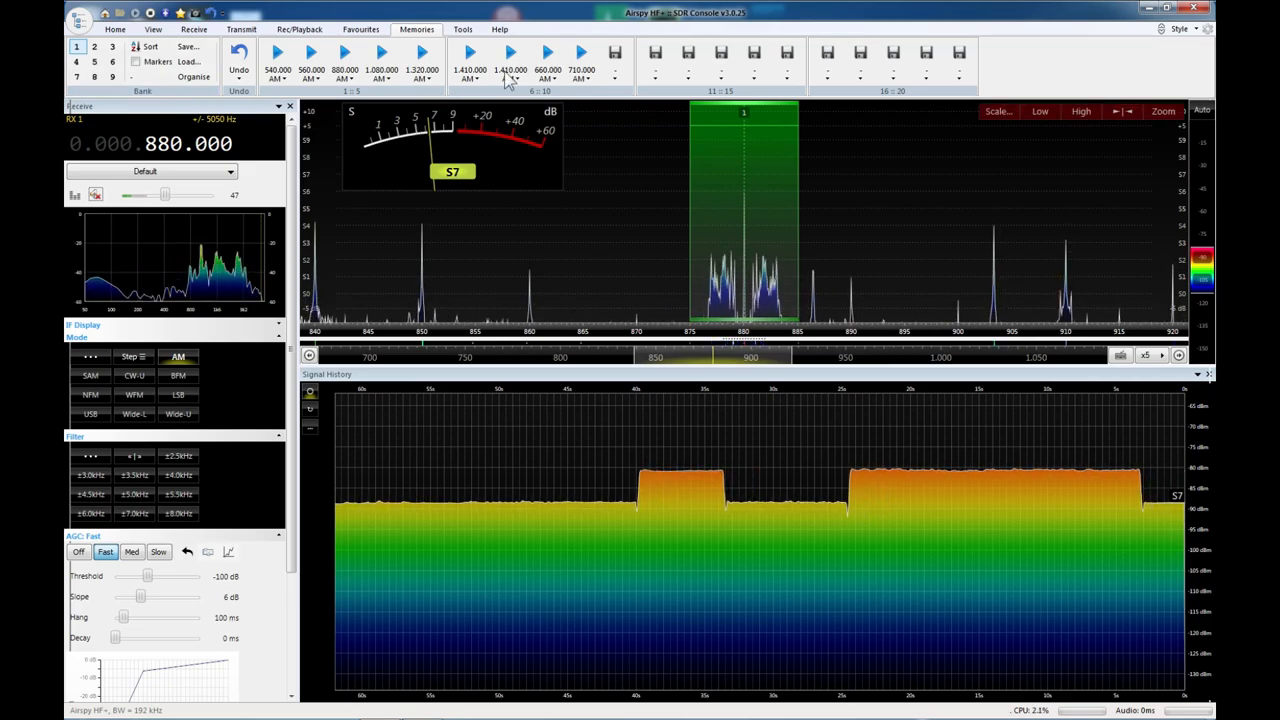
{"action": "left_click", "coordinate": [380, 52]}
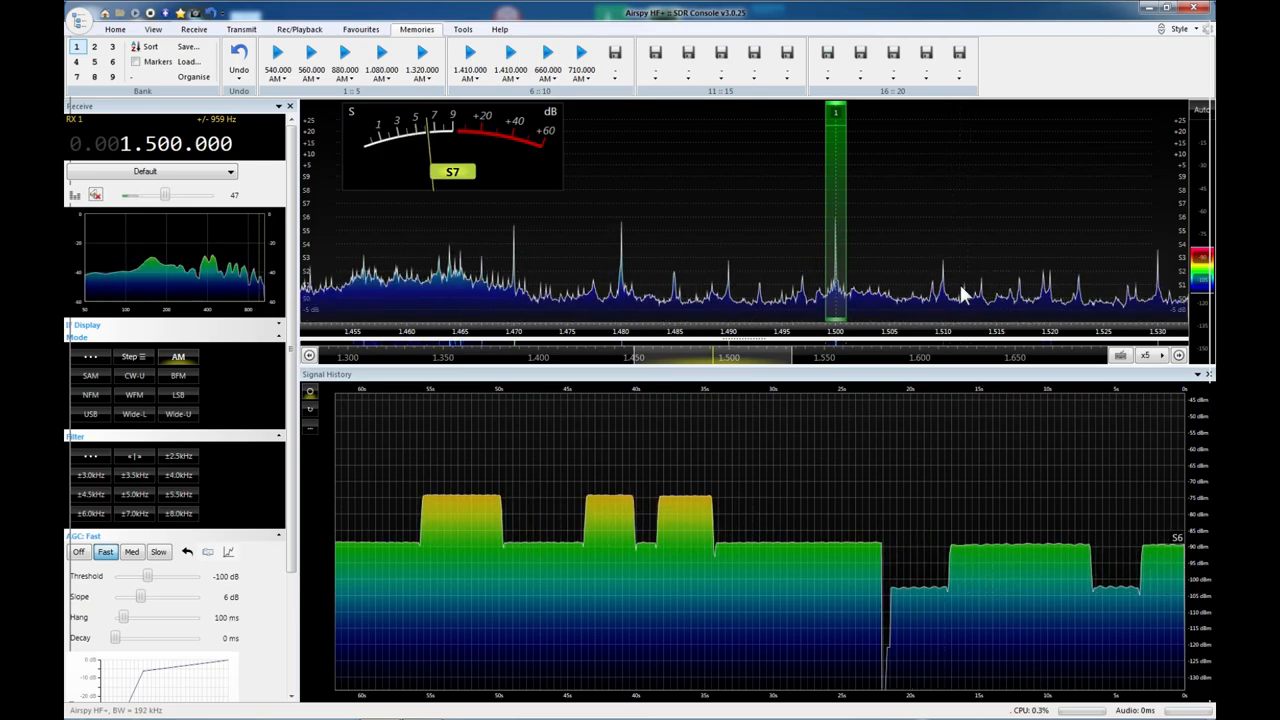
{"action": "mouse_move", "coordinate": [976, 294]}
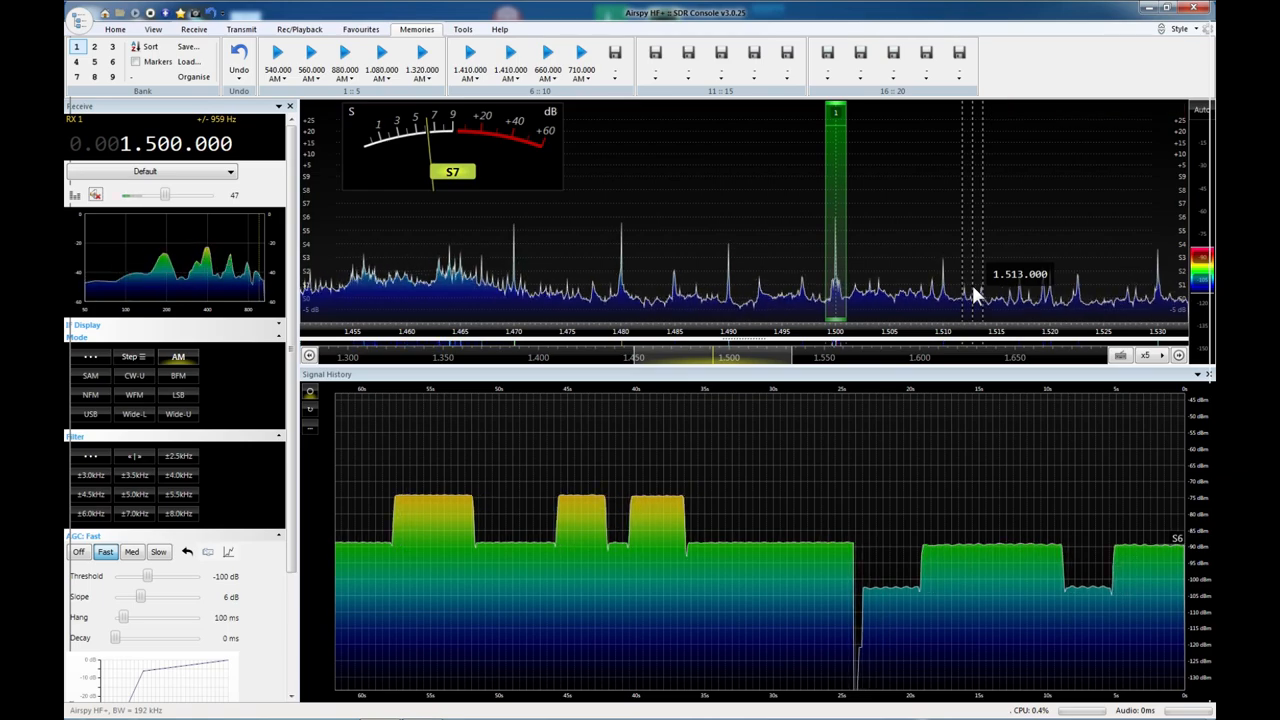
{"action": "left_click", "coordinate": [1164, 112]}
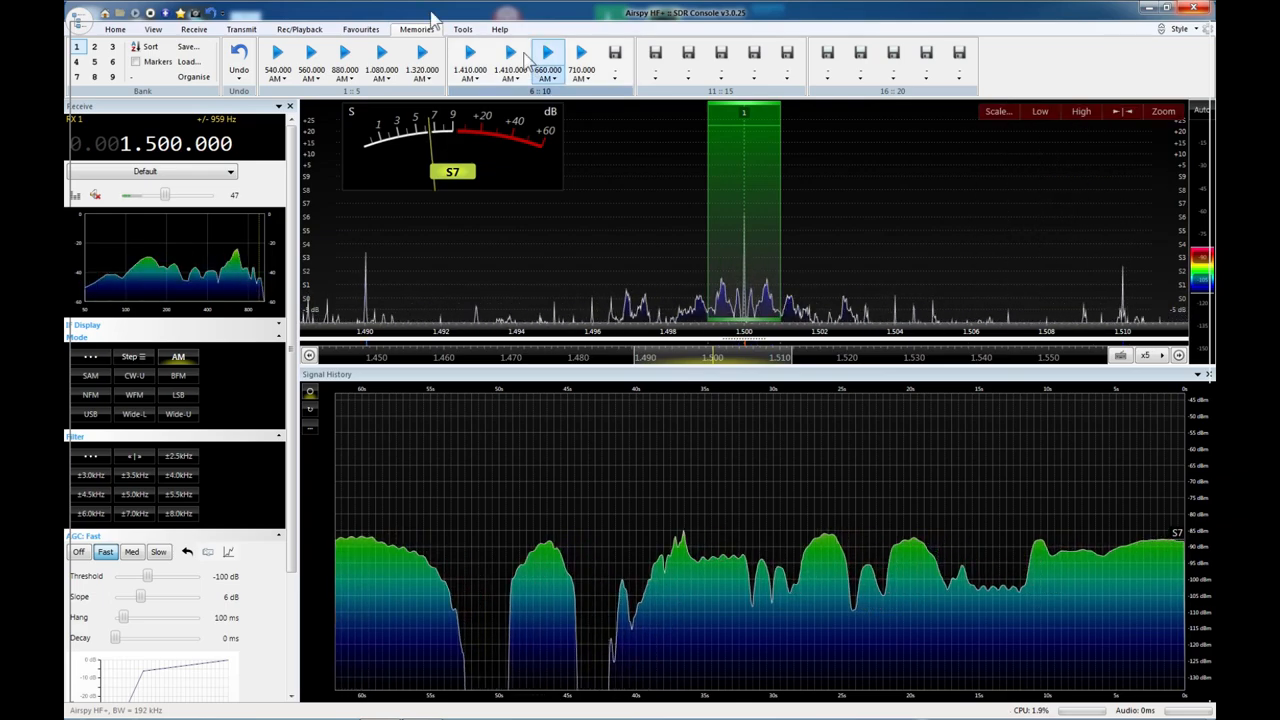
Recall the 24 kHz CW preset from the VLF/LF bank and watch it hold around S7.
{"action": "left_click", "coordinate": [112, 48]}
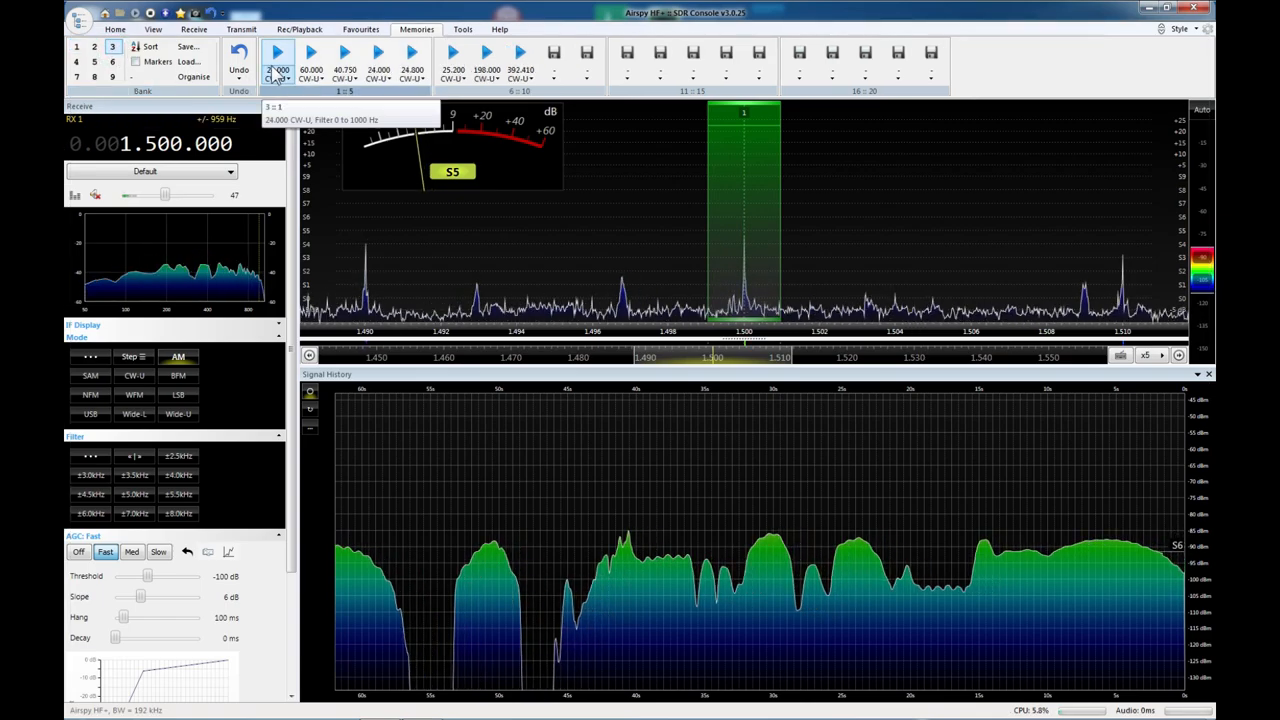
{"action": "left_click", "coordinate": [284, 78]}
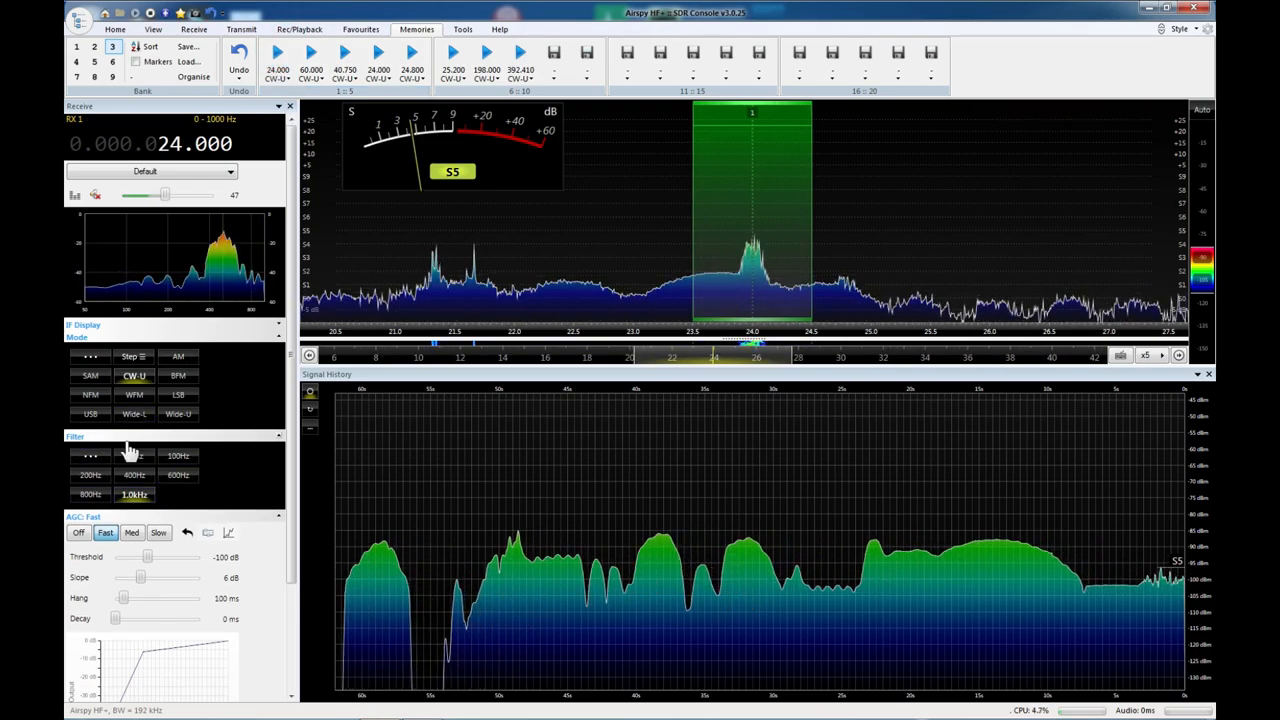
{"action": "left_click", "coordinate": [90, 476]}
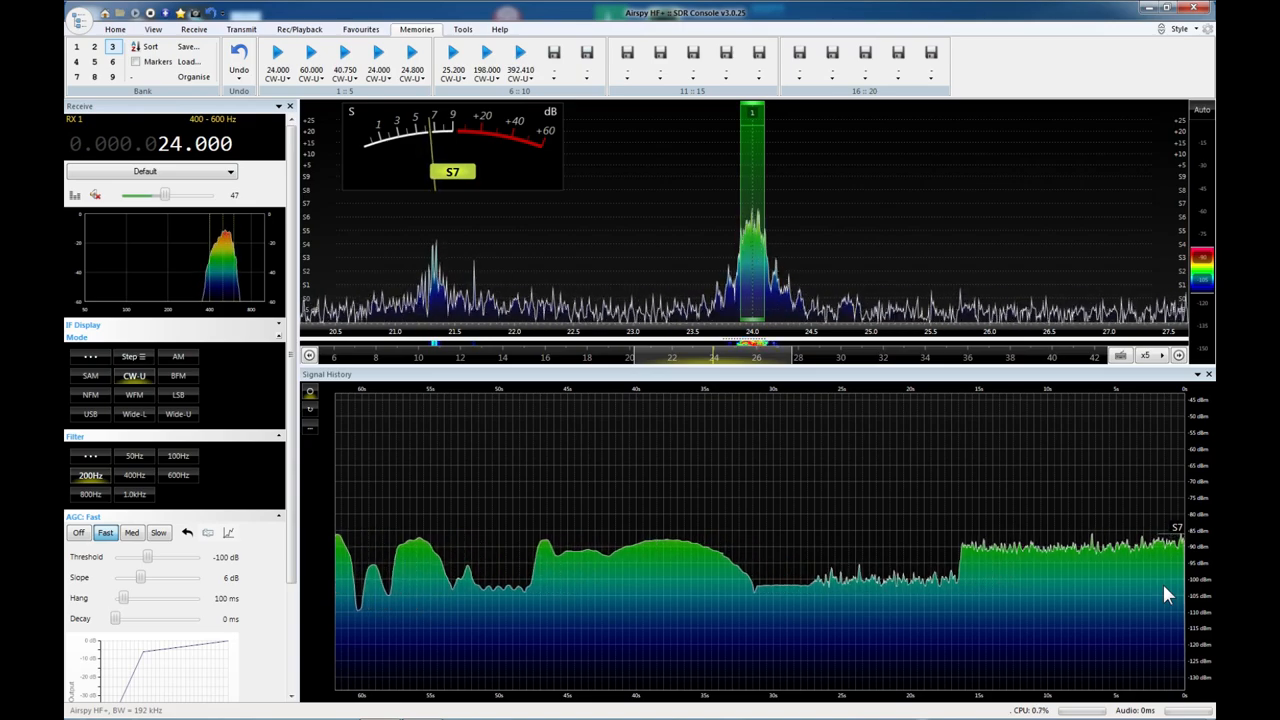
{"action": "mouse_move", "coordinate": [256, 420]}
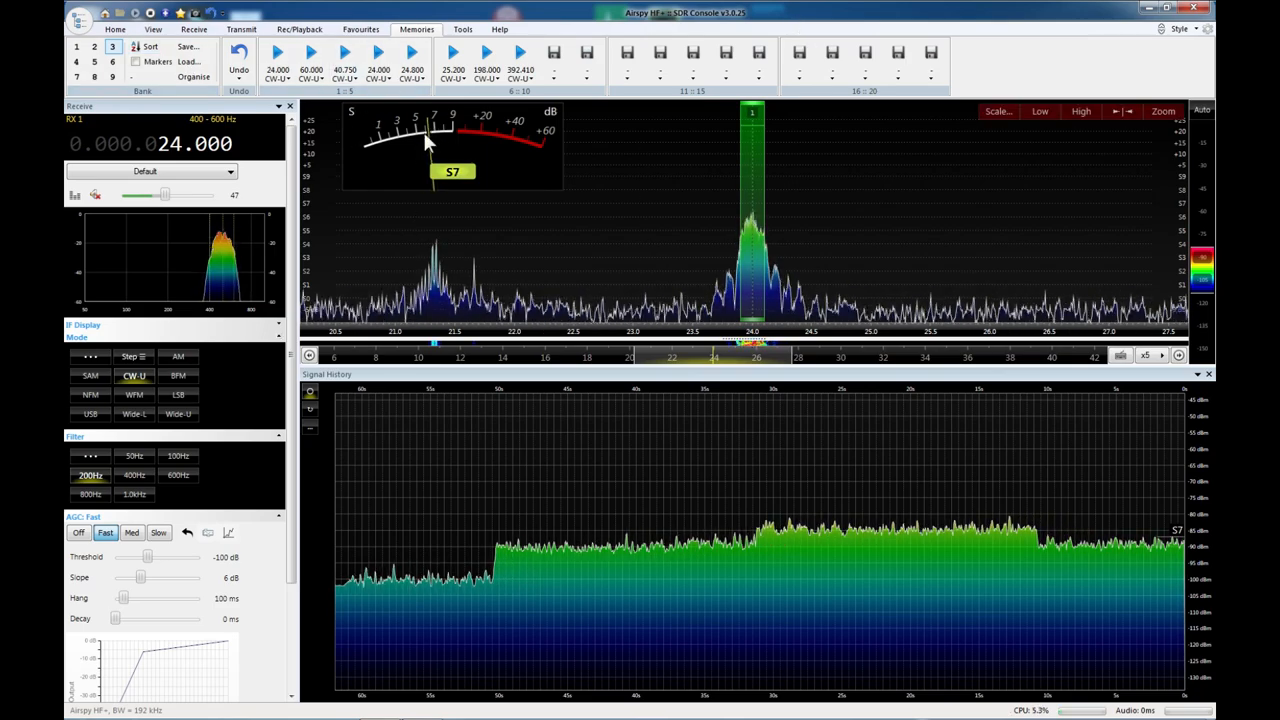
{"action": "mouse_move", "coordinate": [360, 290]}
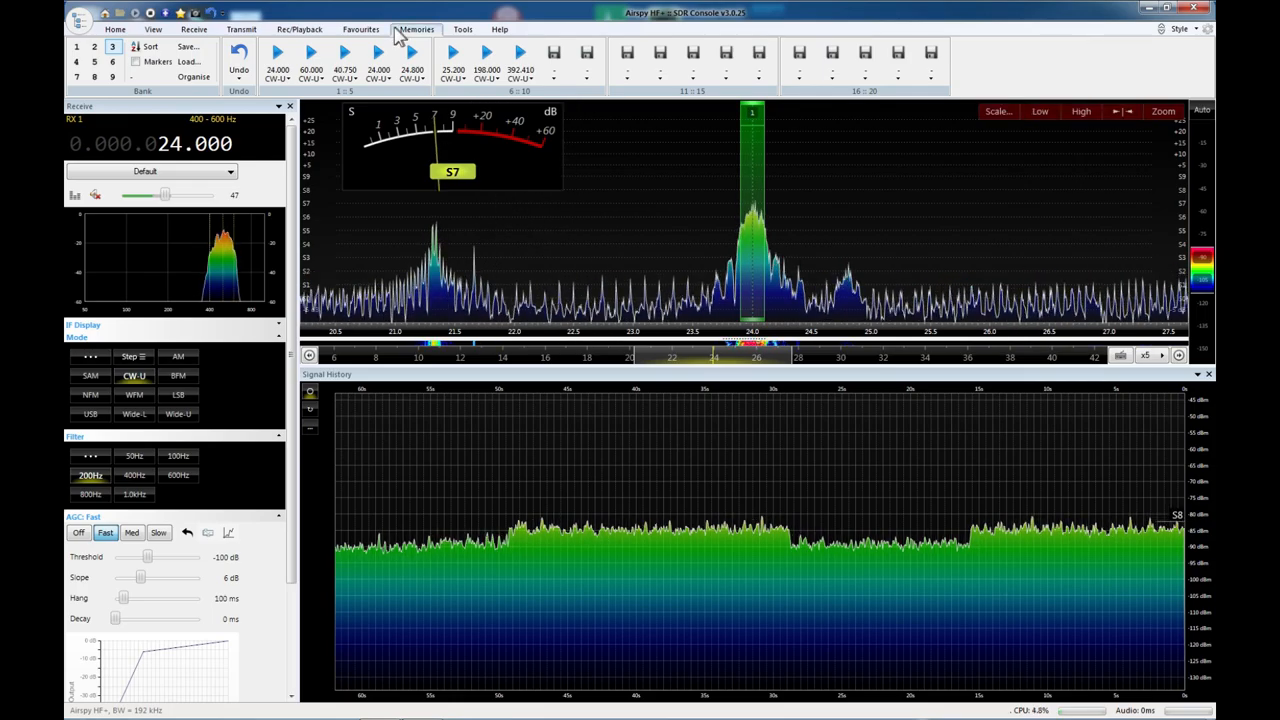
Recall the stored 60 kHz CW-U station, reading only about S3.
{"action": "left_click", "coordinate": [312, 62]}
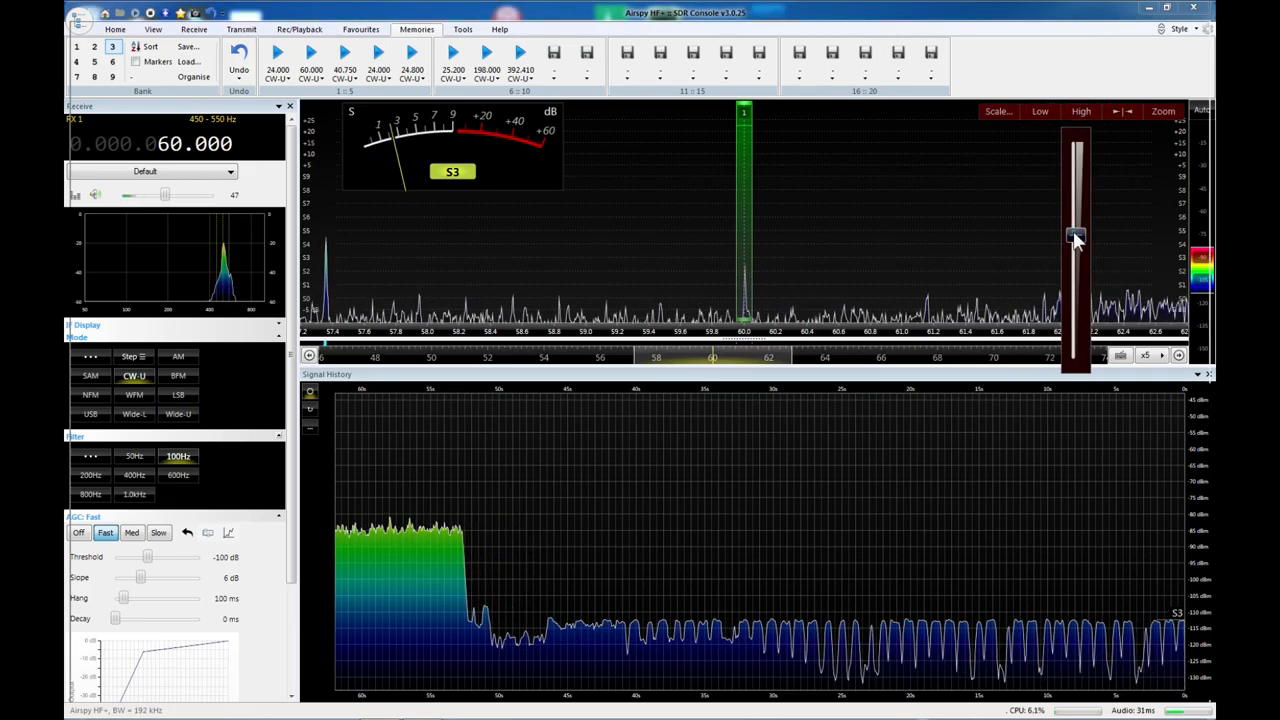
Rescale the spectrum level display while the pulsed 60 kHz signal reads S3 to S4.
{"action": "left_click_drag", "start_coordinate": [1076, 240], "coordinate": [1076, 344]}
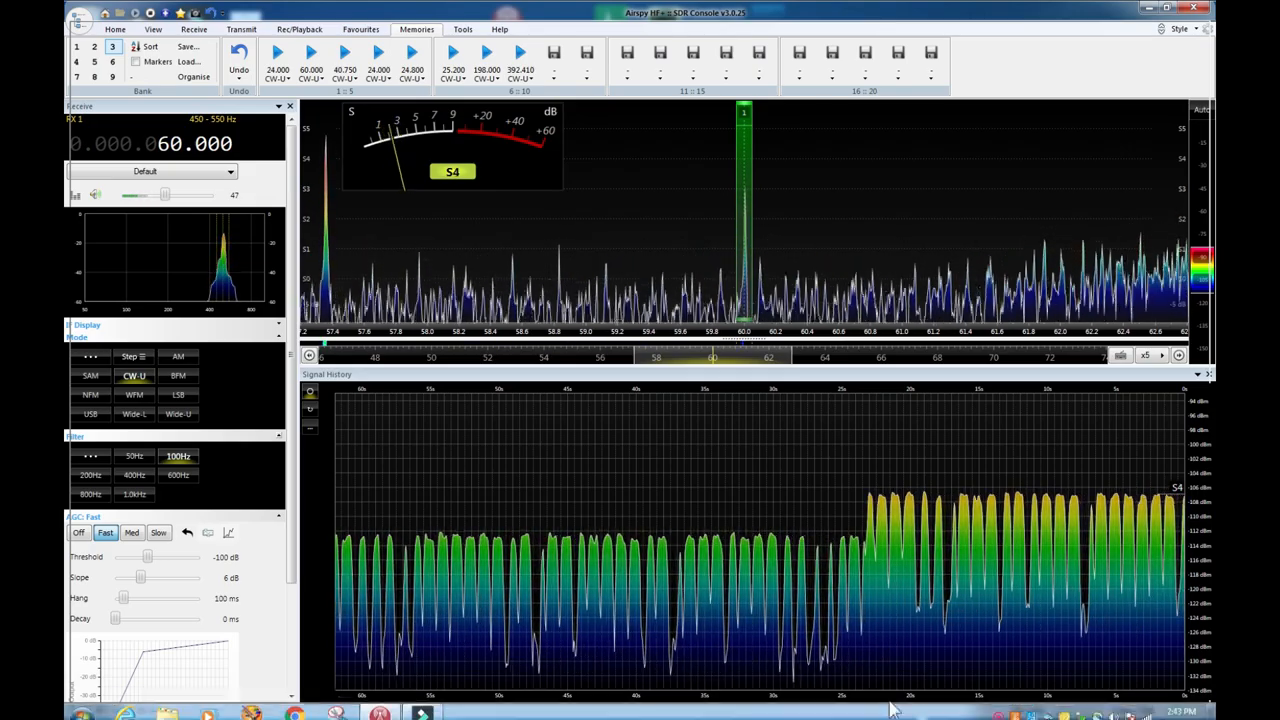
{"action": "mouse_move", "coordinate": [604, 112]}
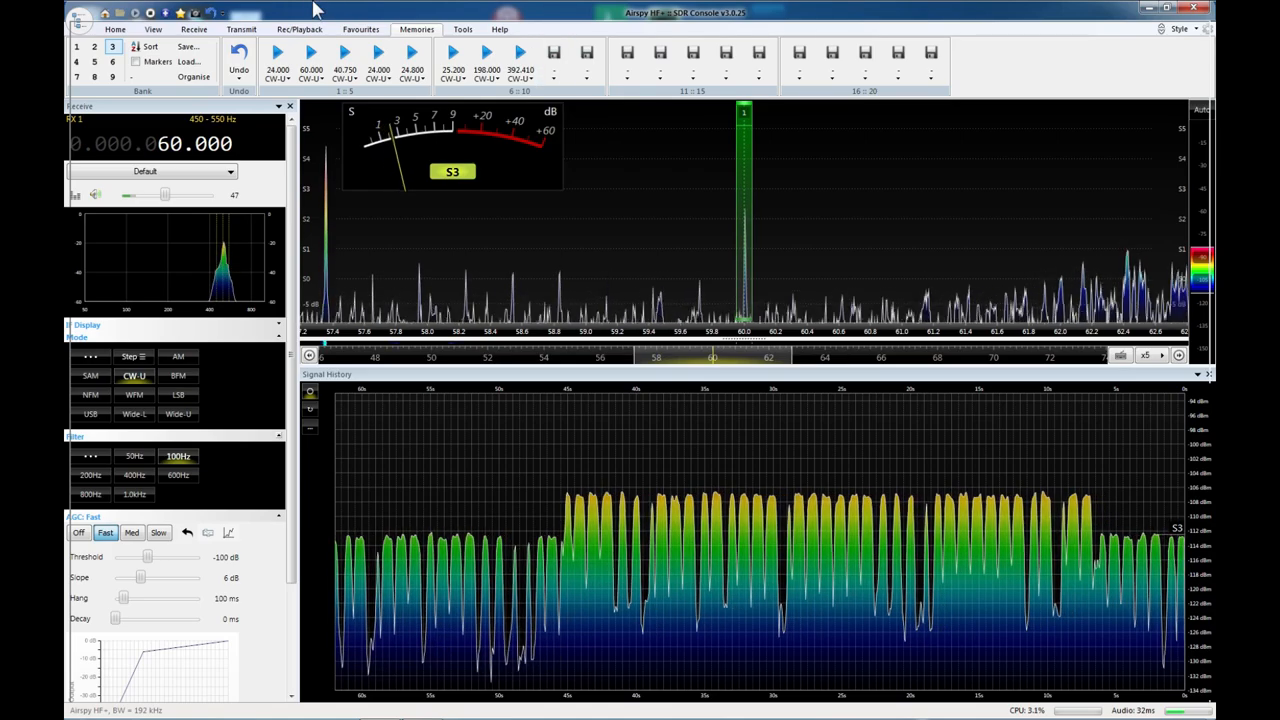
{"action": "mouse_move", "coordinate": [618, 238]}
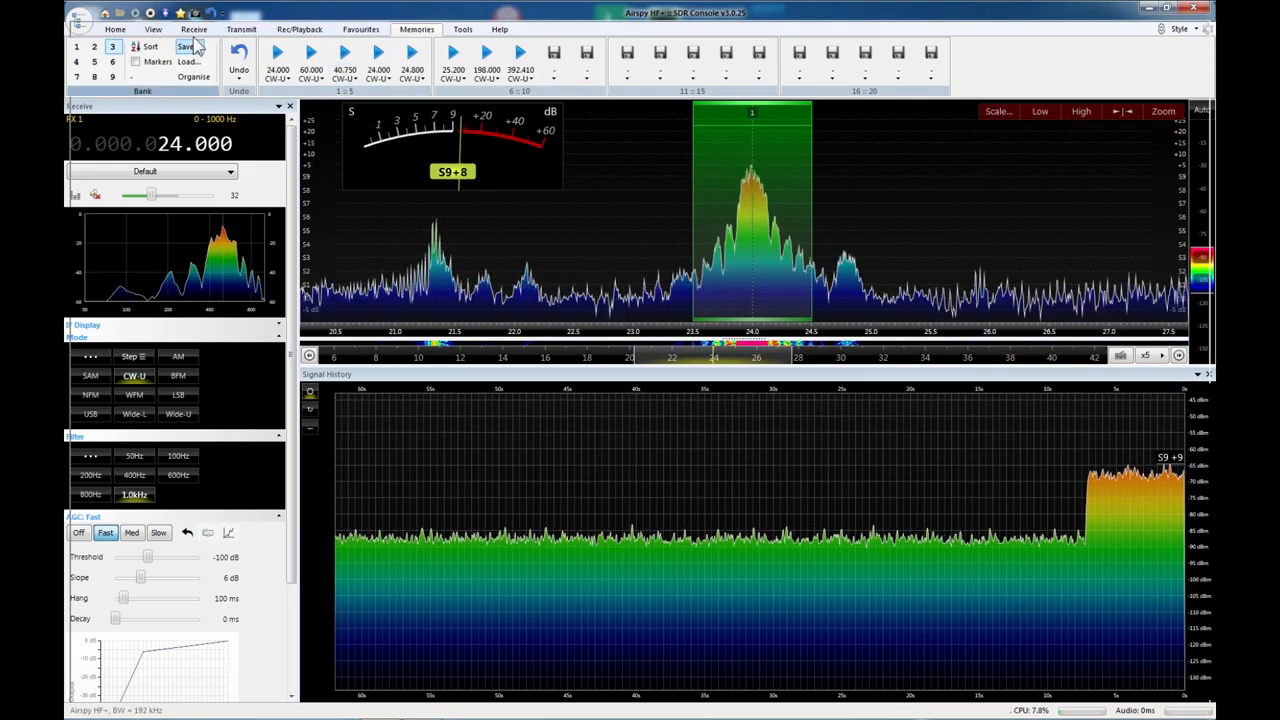
Review the radio and gain settings as 24 kHz drops to S7, then show the favourite frequencies.
{"action": "left_click", "coordinate": [116, 28]}
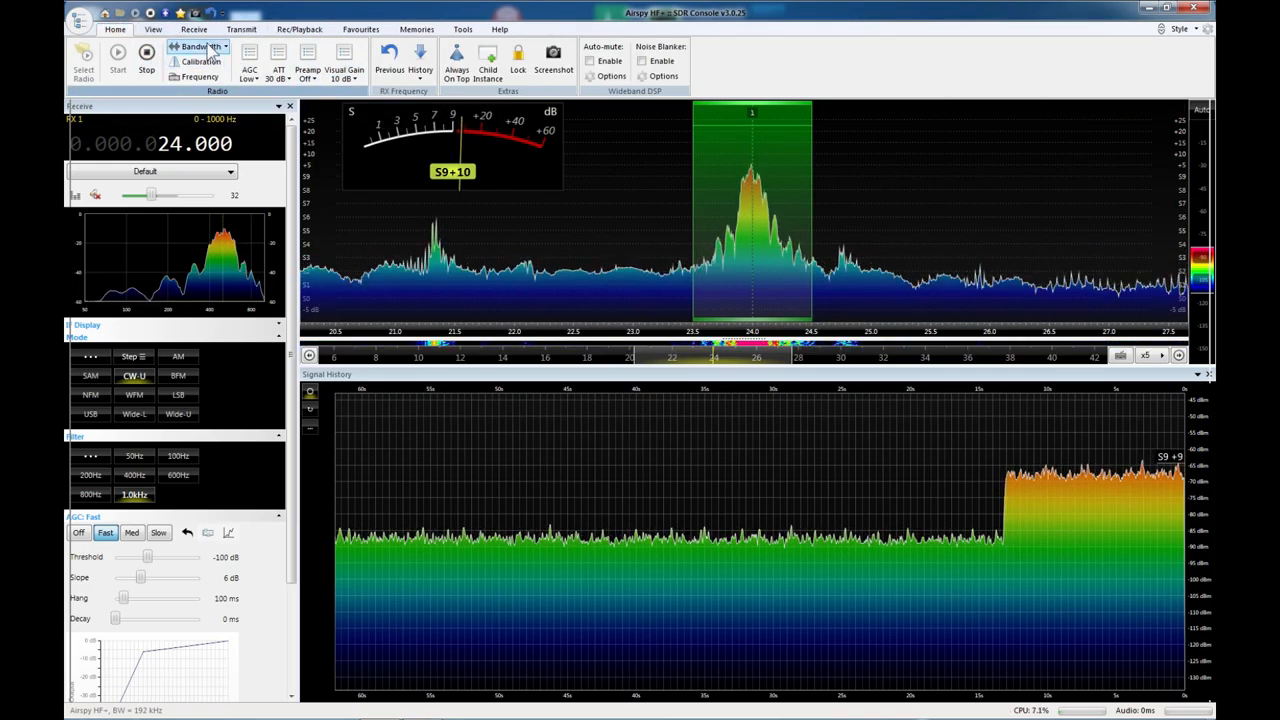
{"action": "mouse_move", "coordinate": [228, 56]}
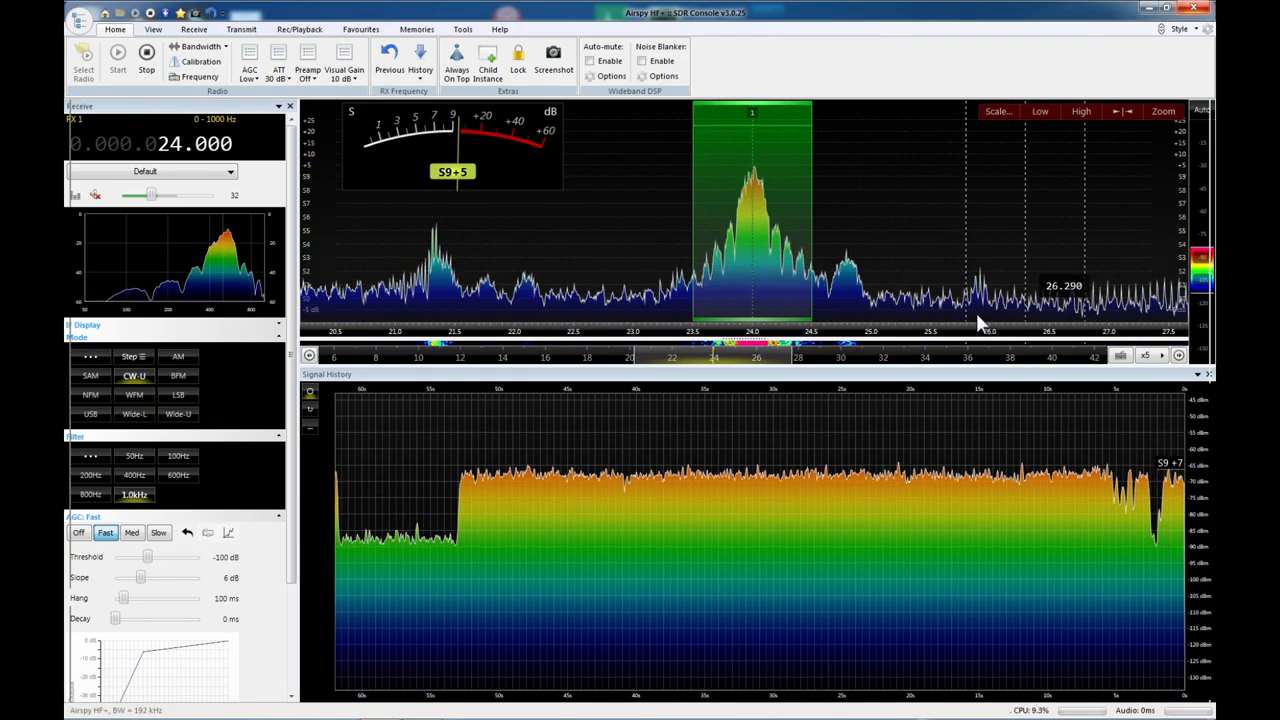
{"action": "mouse_move", "coordinate": [464, 284]}
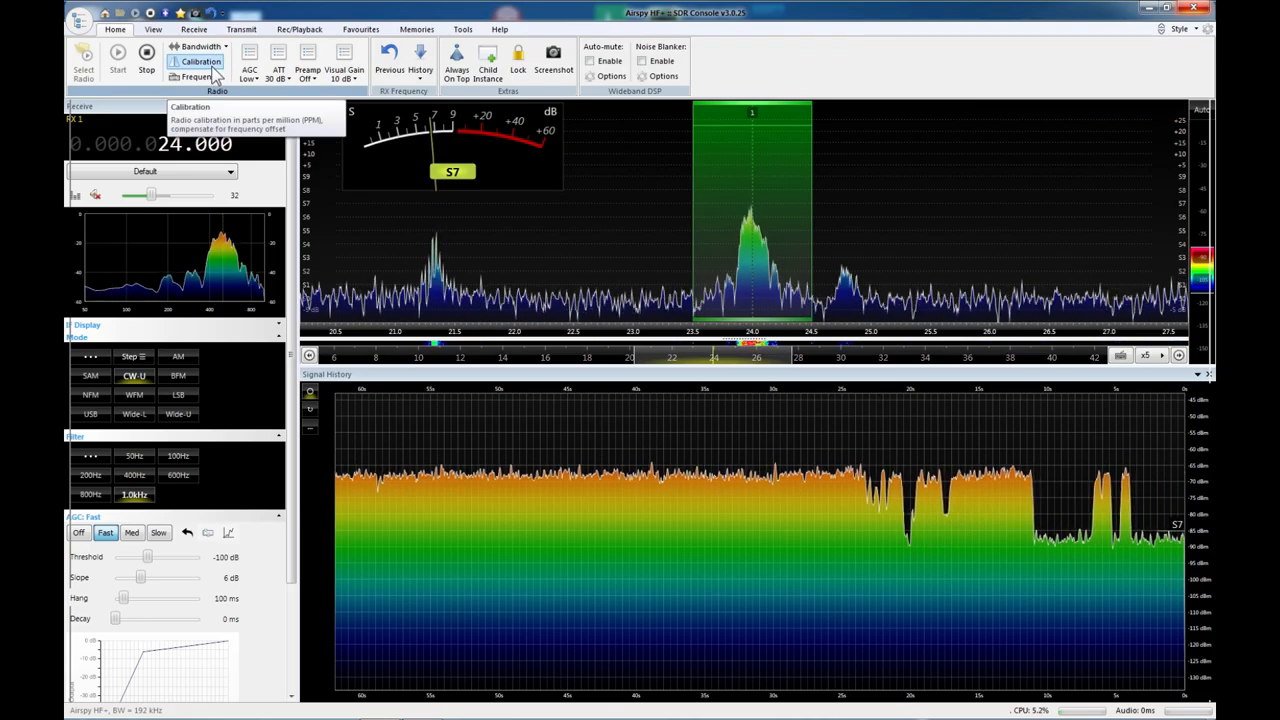
{"action": "left_click", "coordinate": [200, 60]}
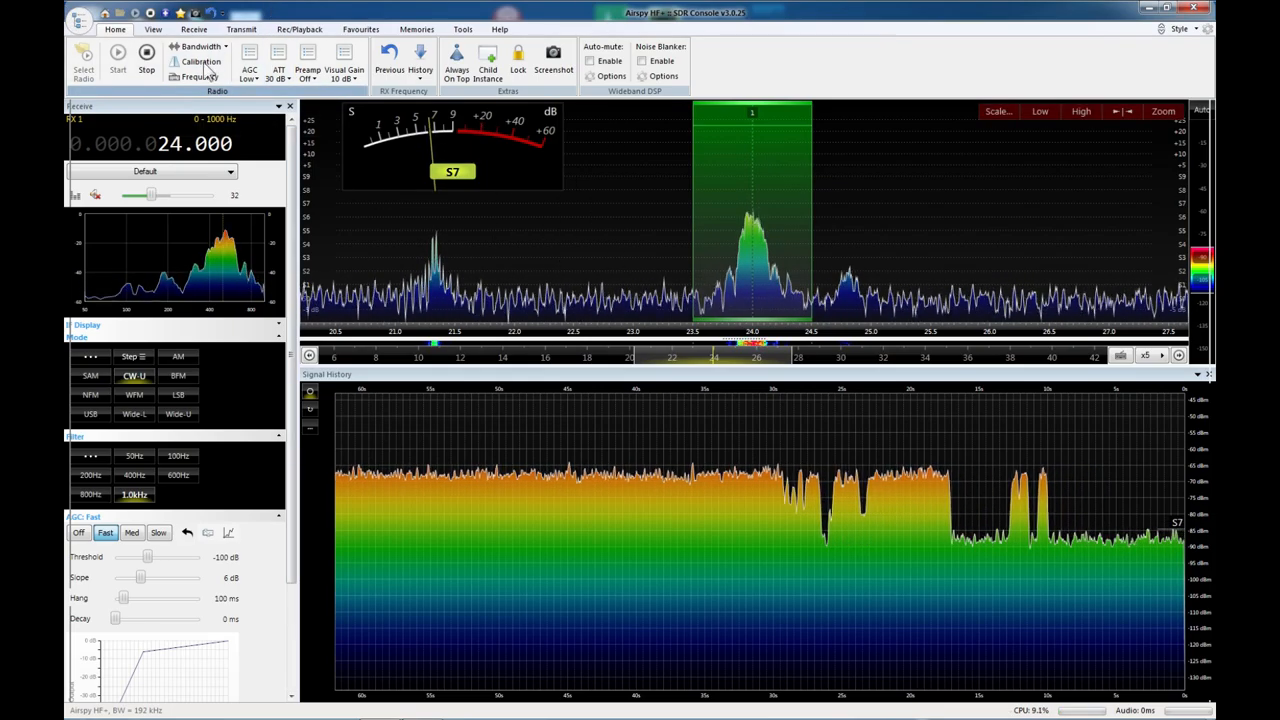
{"action": "left_click", "coordinate": [416, 30]}
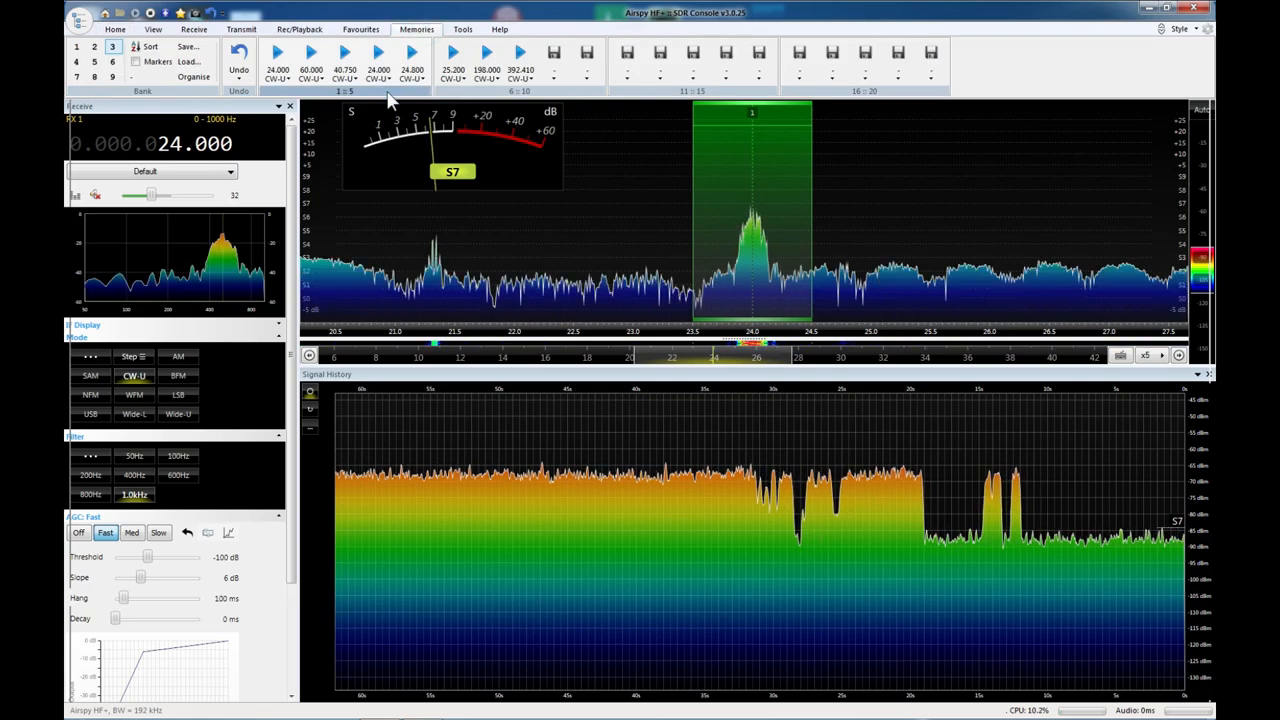
Recall the 60 kHz station with narrower bandwidth and raise the audio volume as it climbs to S6.
{"action": "left_click", "coordinate": [312, 60]}
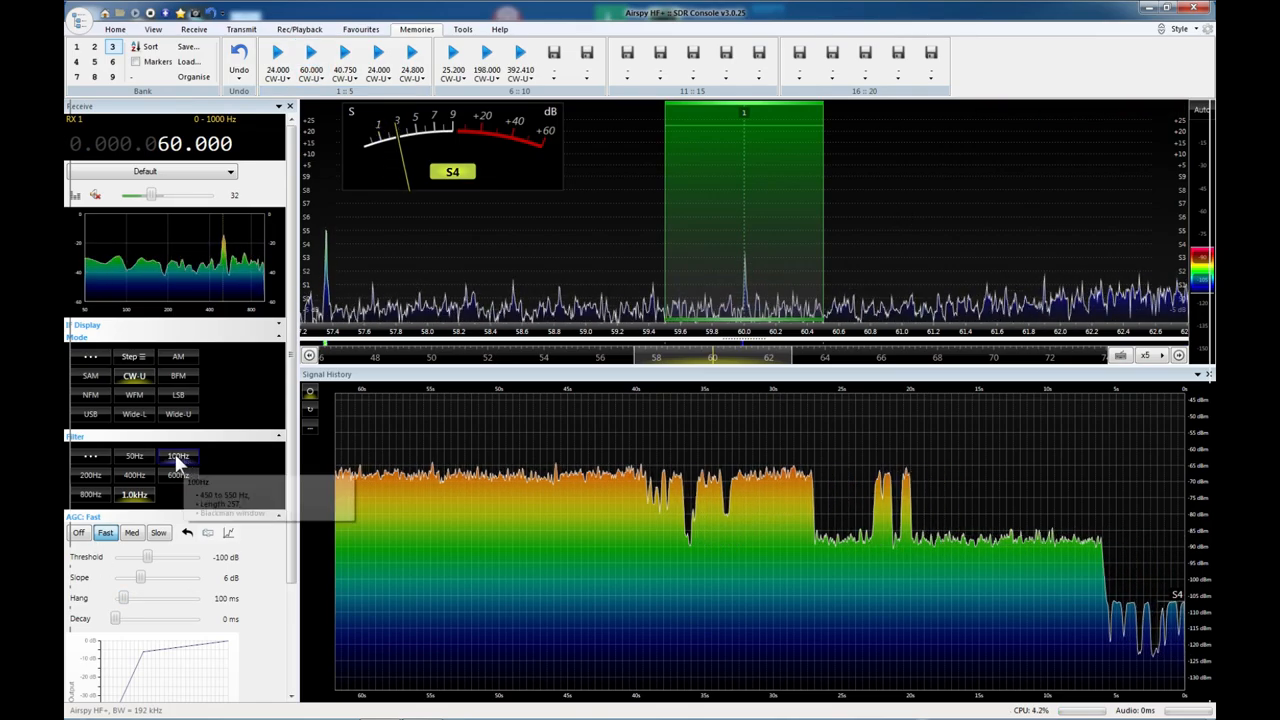
{"action": "left_click", "coordinate": [134, 456]}
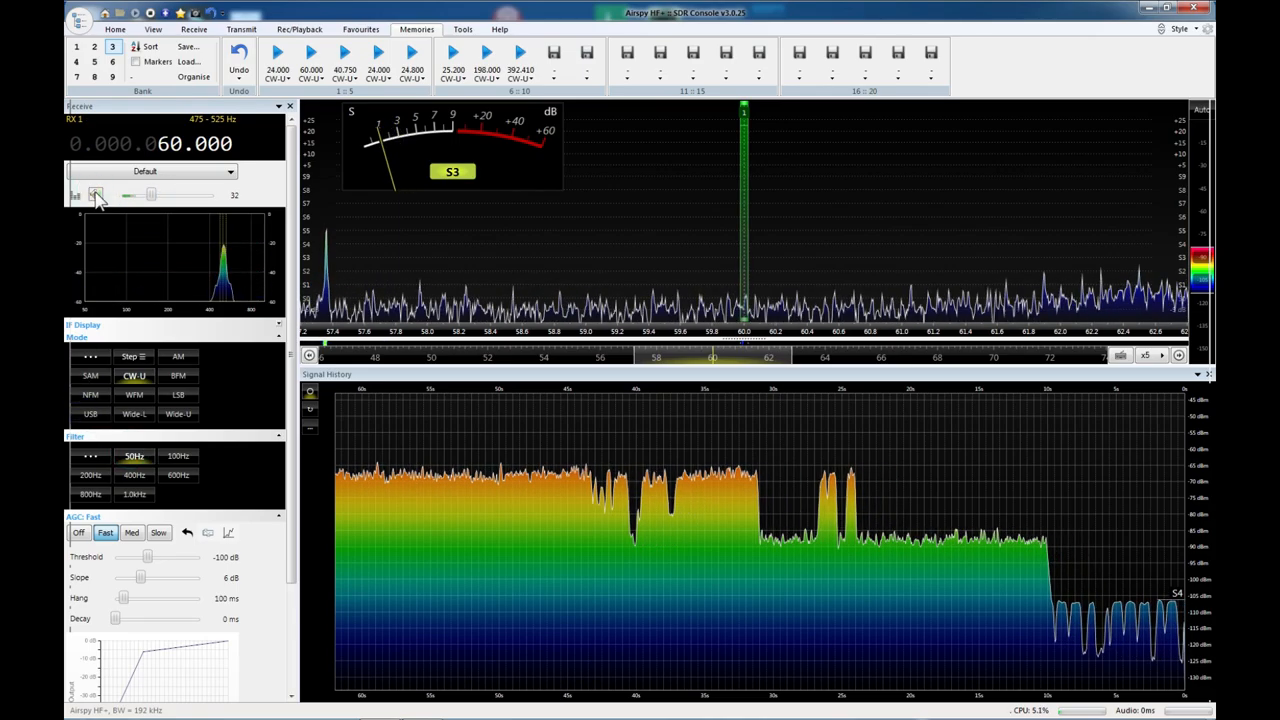
{"action": "left_click_drag", "start_coordinate": [150, 196], "coordinate": [164, 196]}
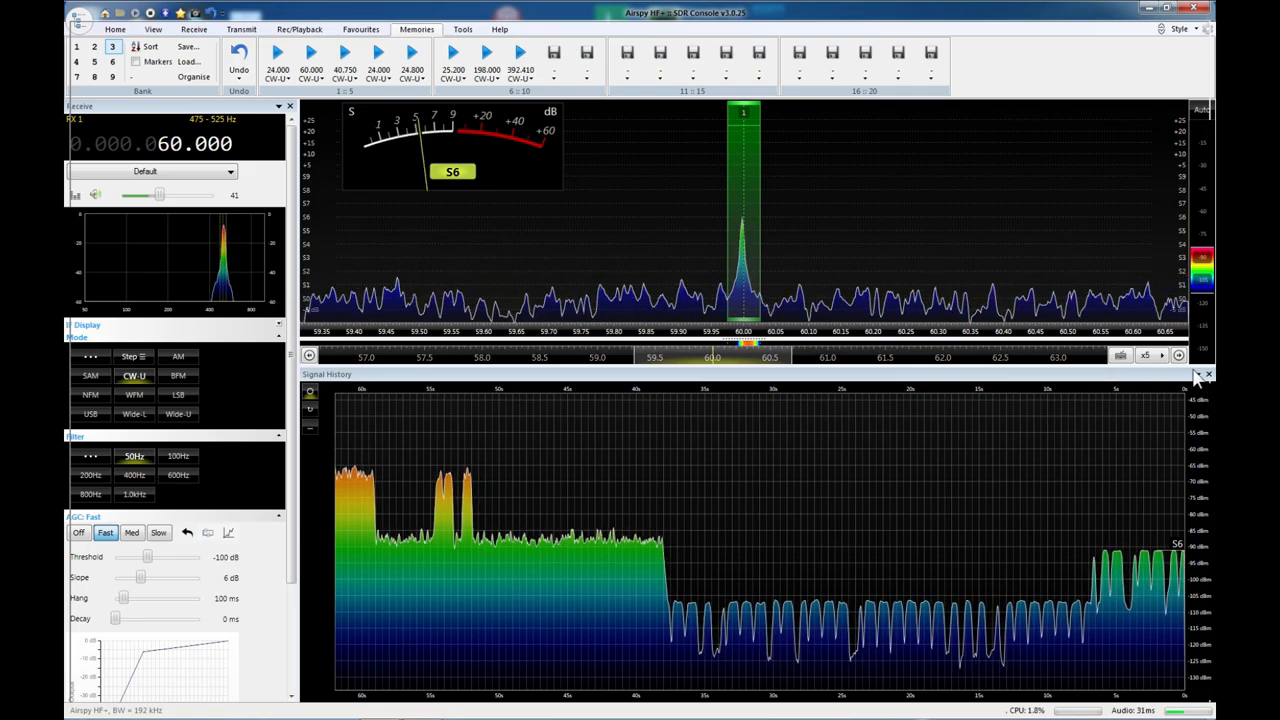
Replace the Signal History pane with a waterfall below the restored spectrum display.
{"action": "left_click", "coordinate": [1200, 374]}
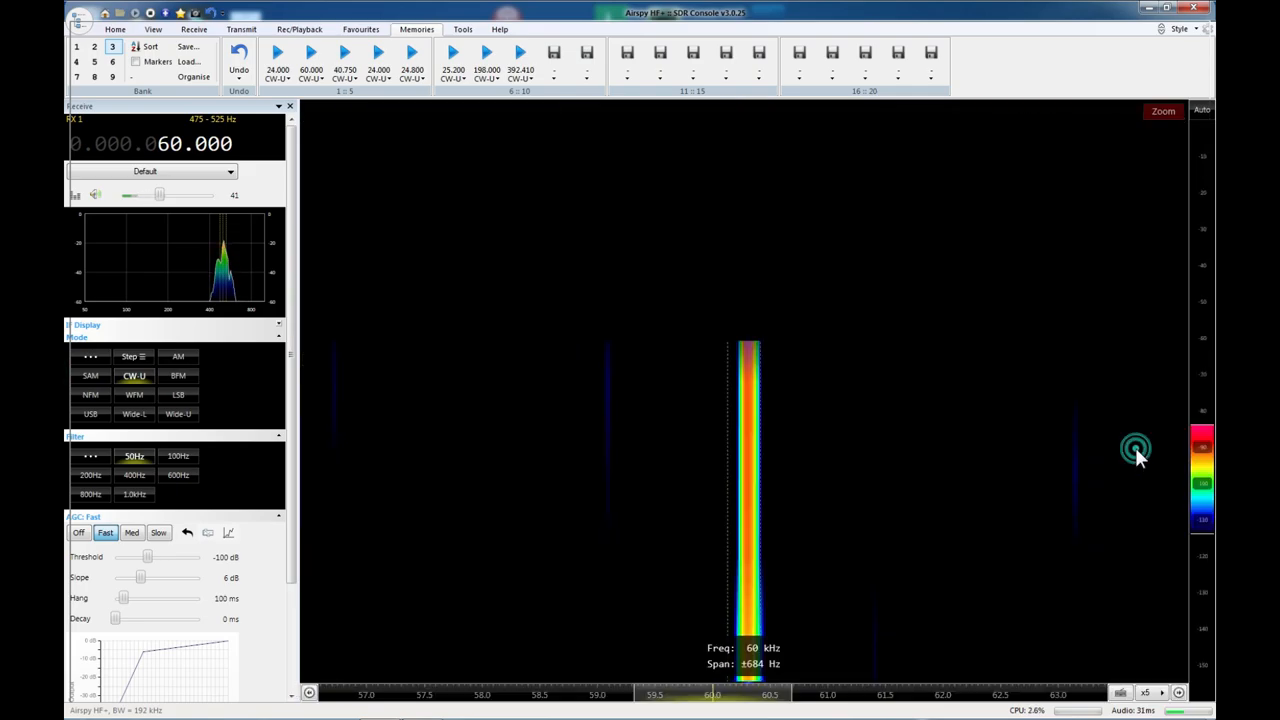
{"action": "left_click", "coordinate": [1162, 112]}
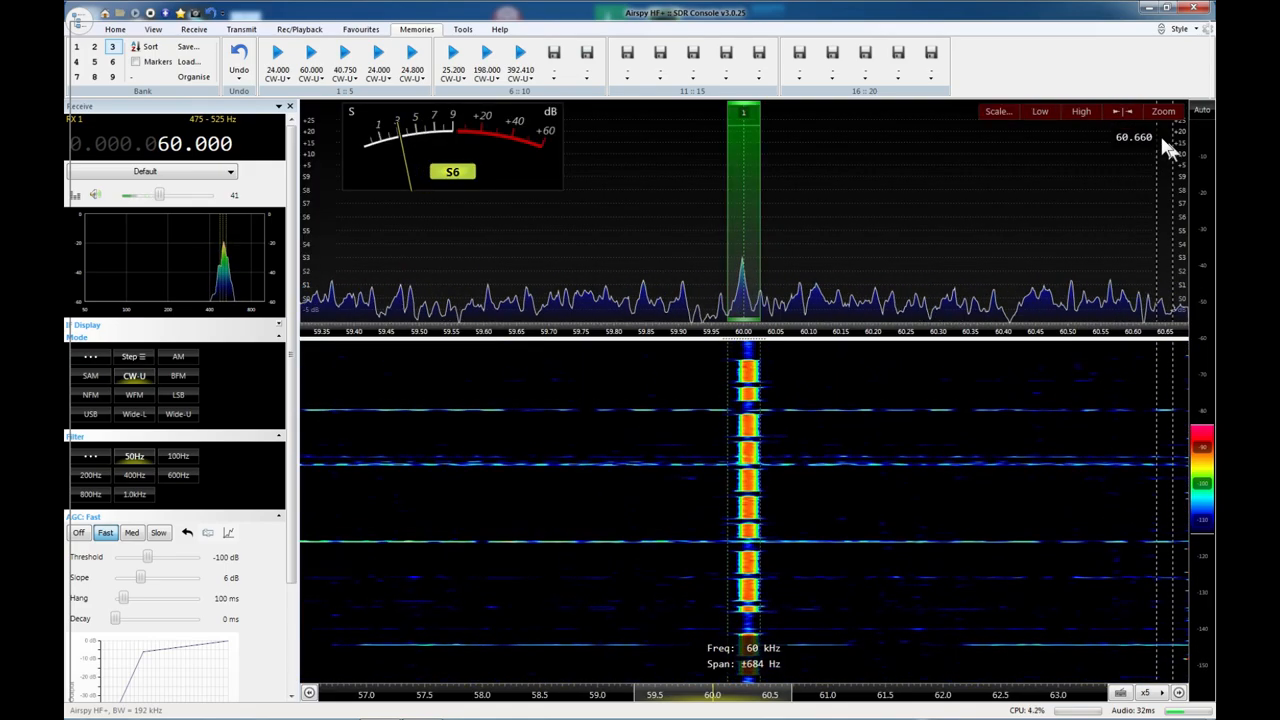
{"action": "left_click", "coordinate": [1160, 112]}
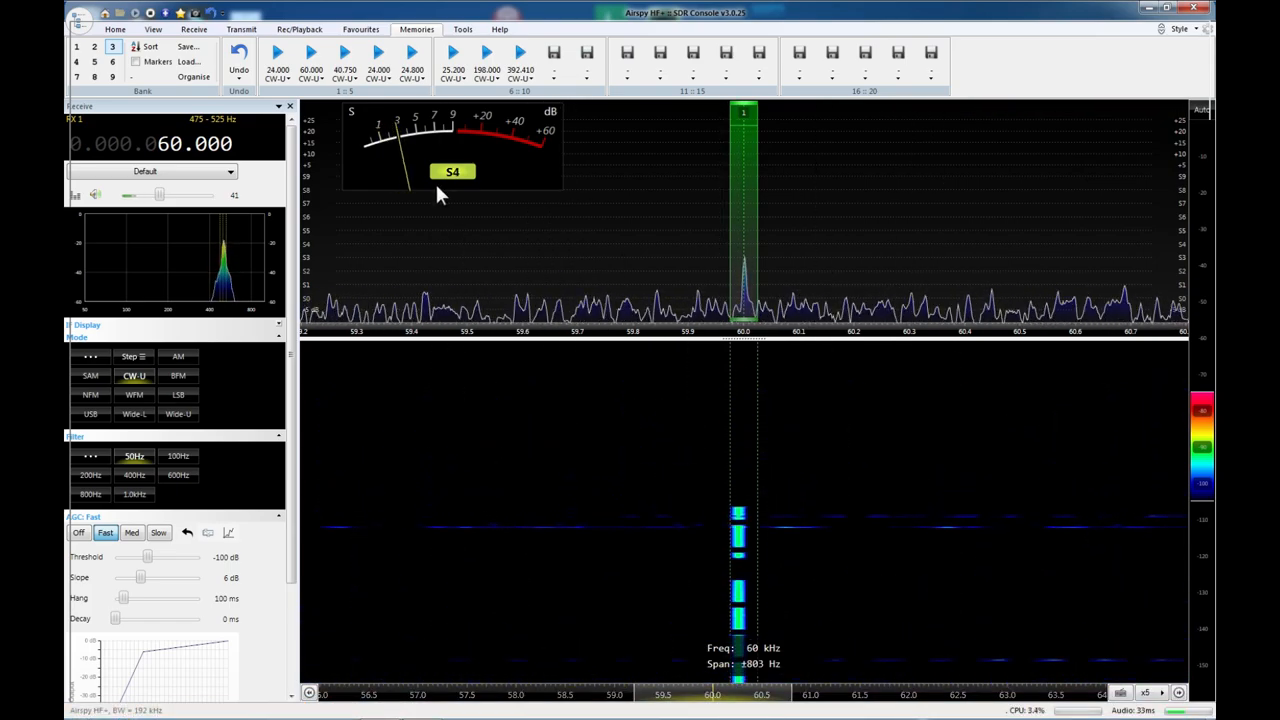
{"action": "mouse_move", "coordinate": [484, 240]}
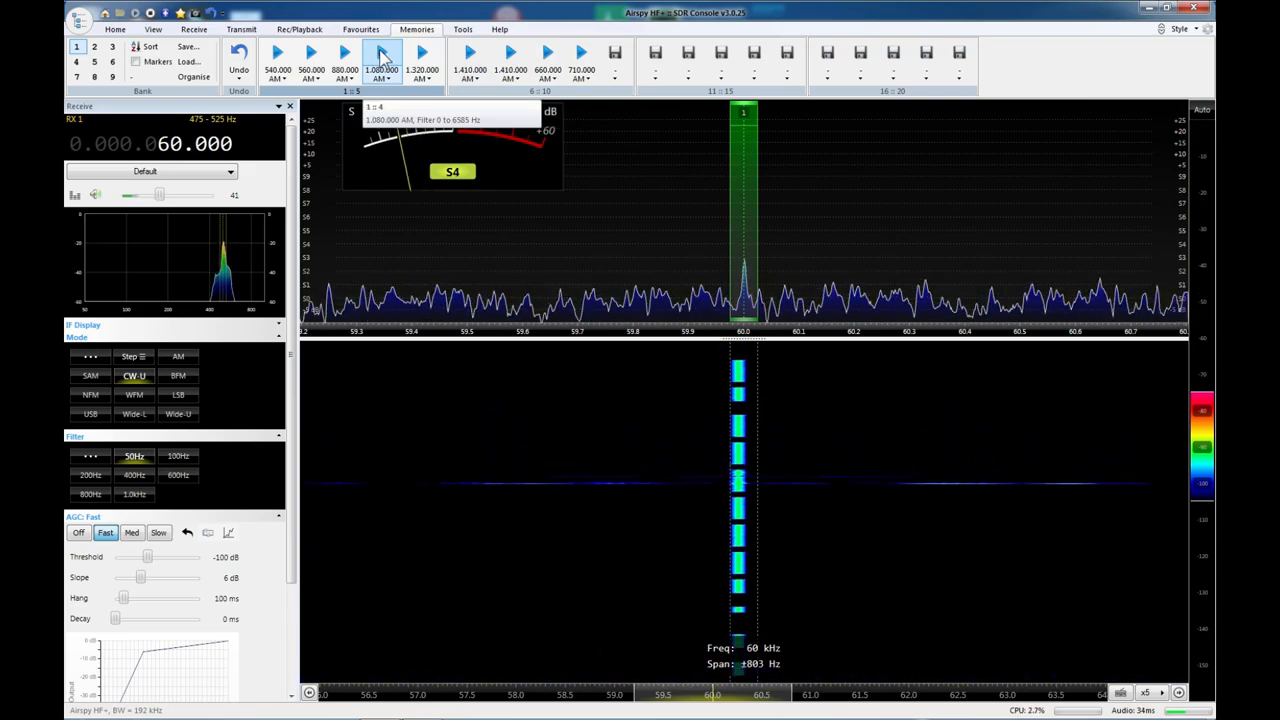
Recall the 1080 kHz AM station, then the 560 kHz station reading about S6.
{"action": "left_click", "coordinate": [378, 60]}
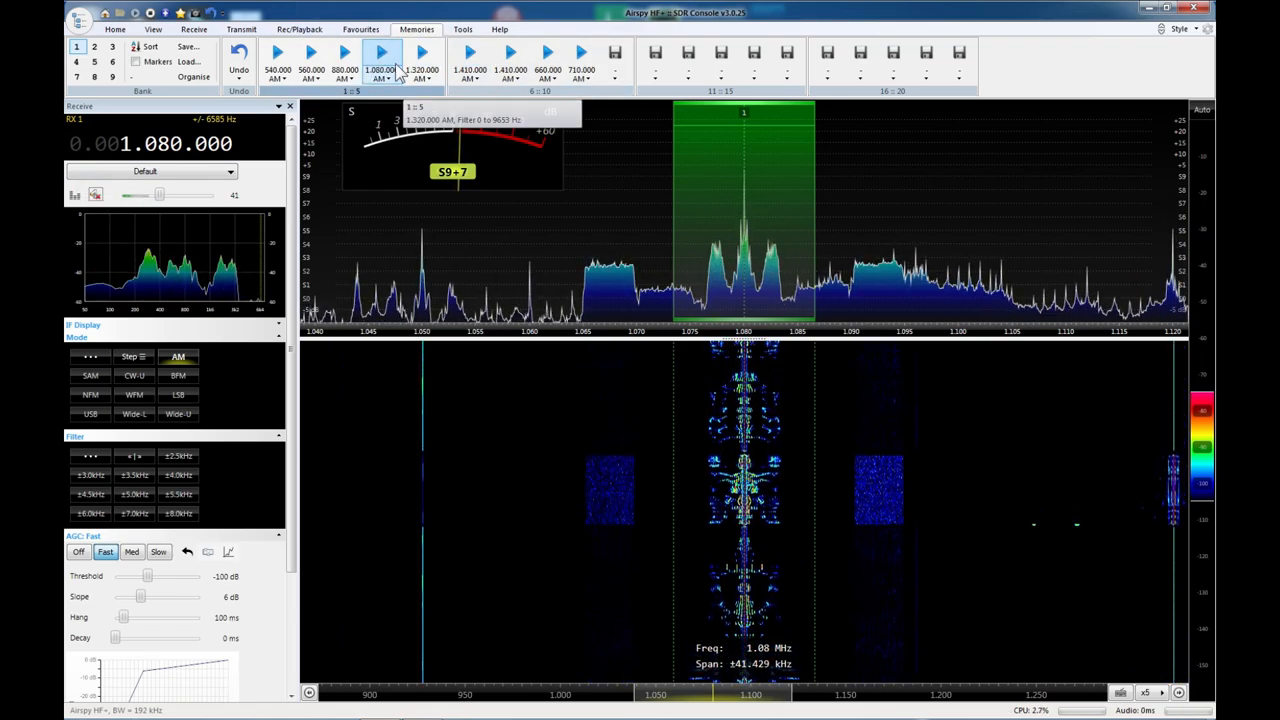
{"action": "left_click", "coordinate": [310, 56]}
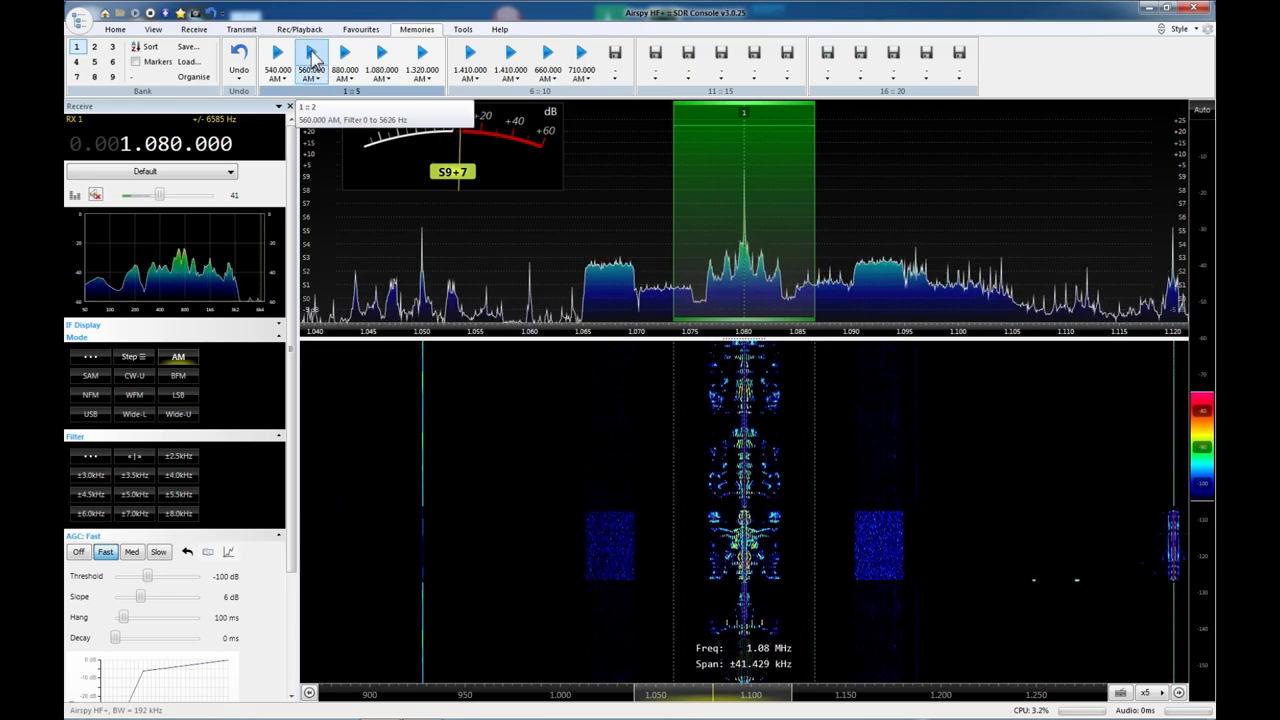
{"action": "left_click", "coordinate": [312, 70]}
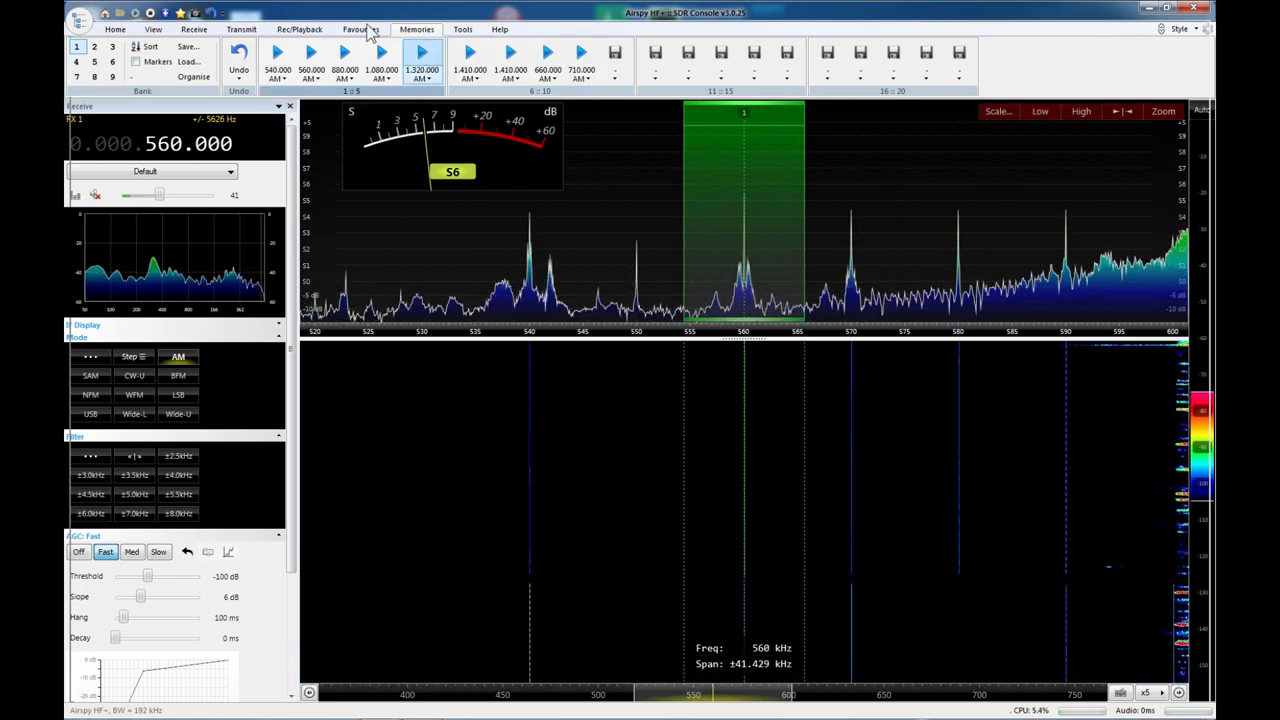
Recall the 1410 kHz AM station, then switch banks back to the 24 kHz CW-U preset.
{"action": "left_click", "coordinate": [468, 56]}
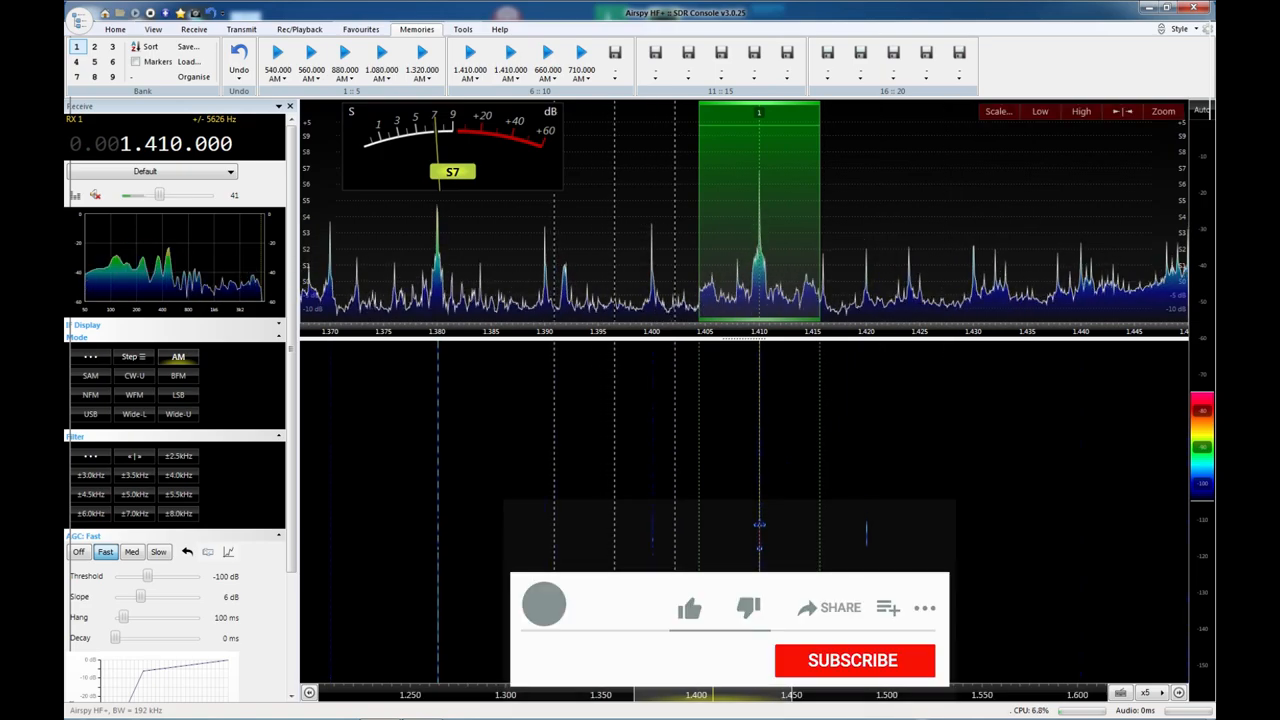
{"action": "left_click", "coordinate": [688, 608]}
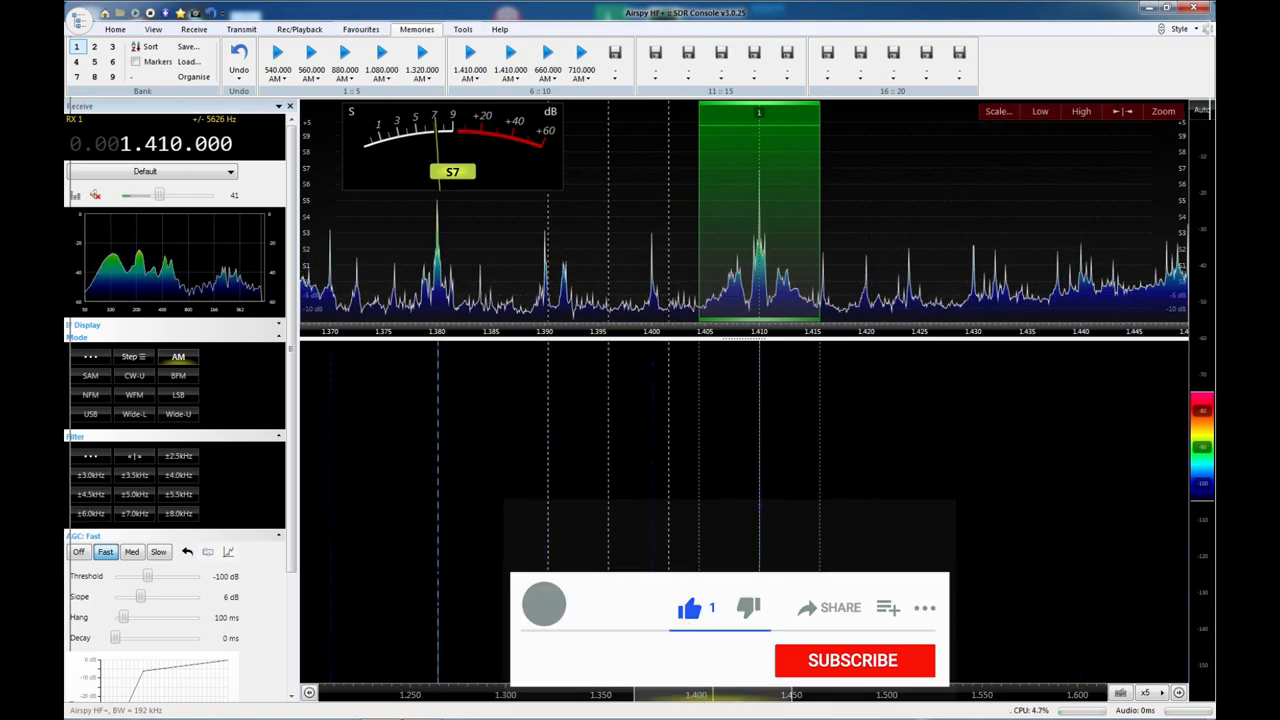
{"action": "left_click", "coordinate": [852, 660]}
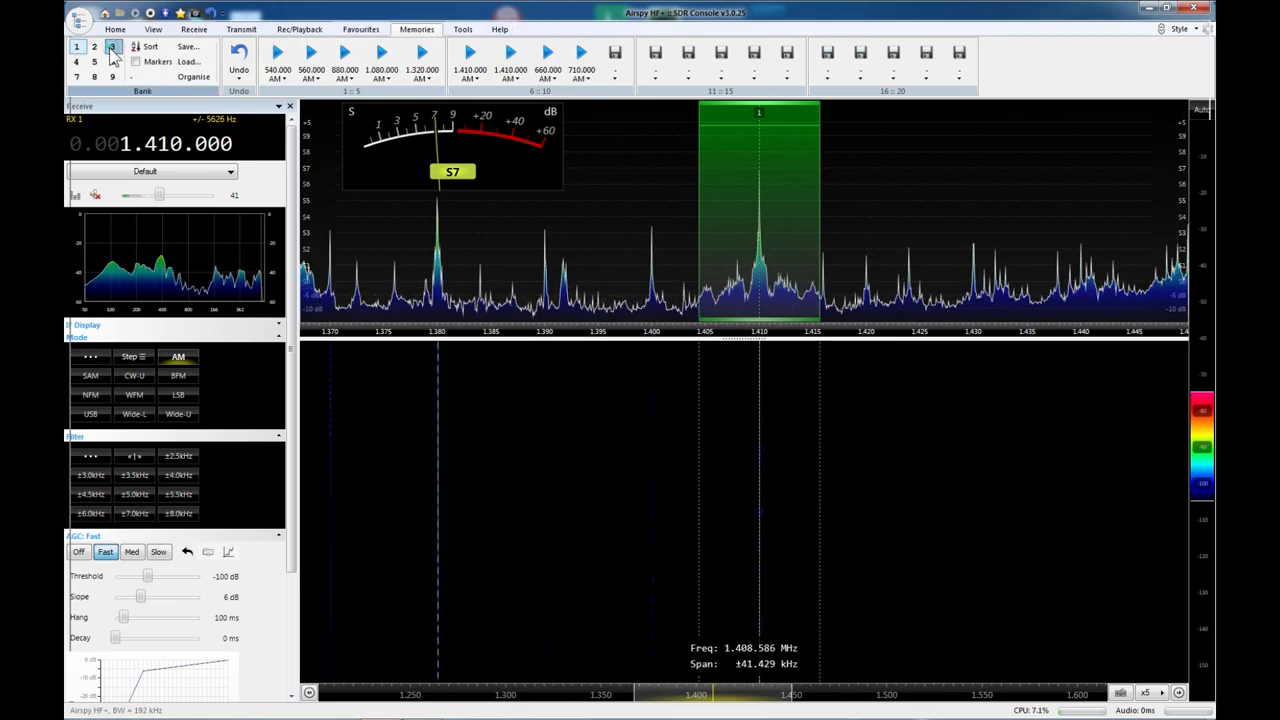
{"action": "left_click", "coordinate": [112, 48]}
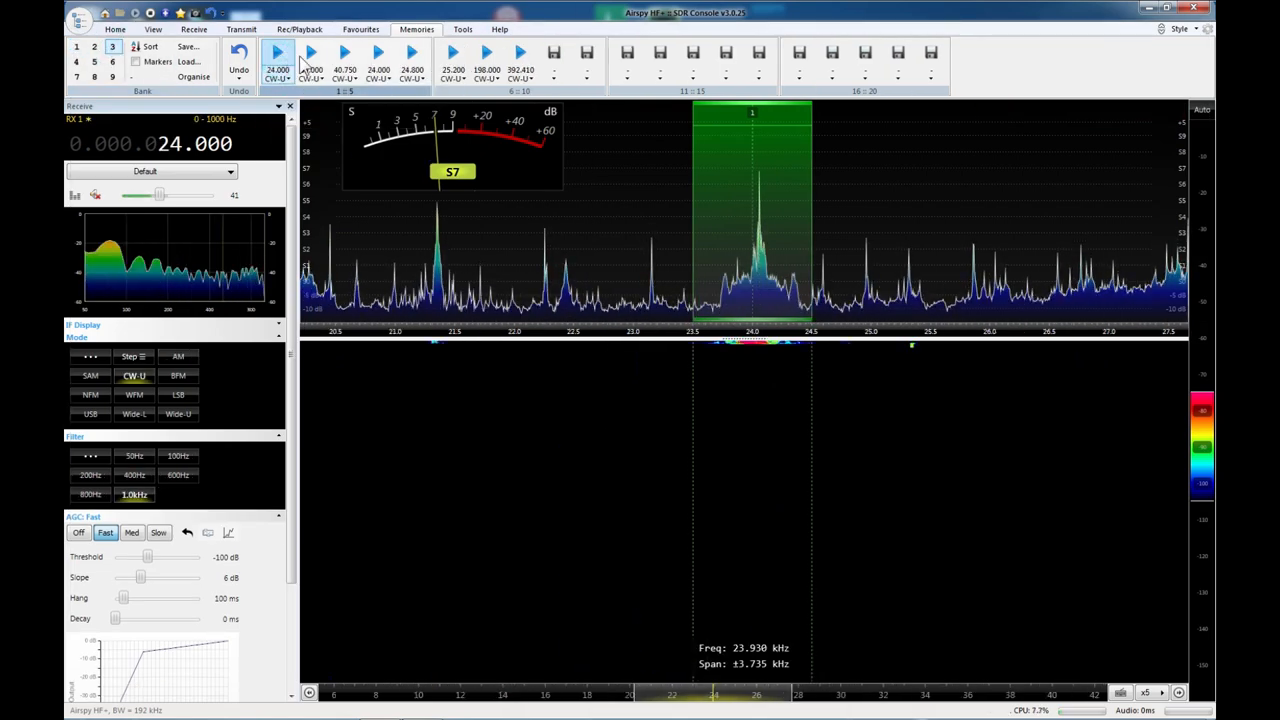